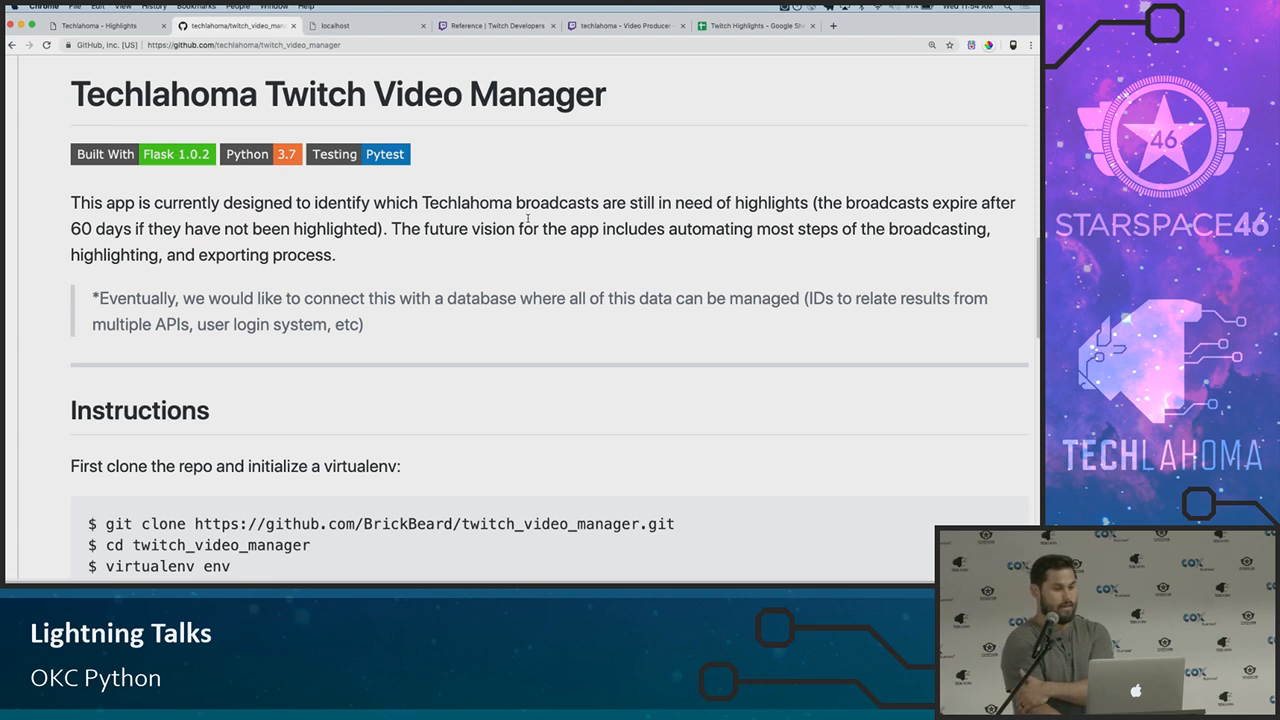
mouse_move(572, 150)
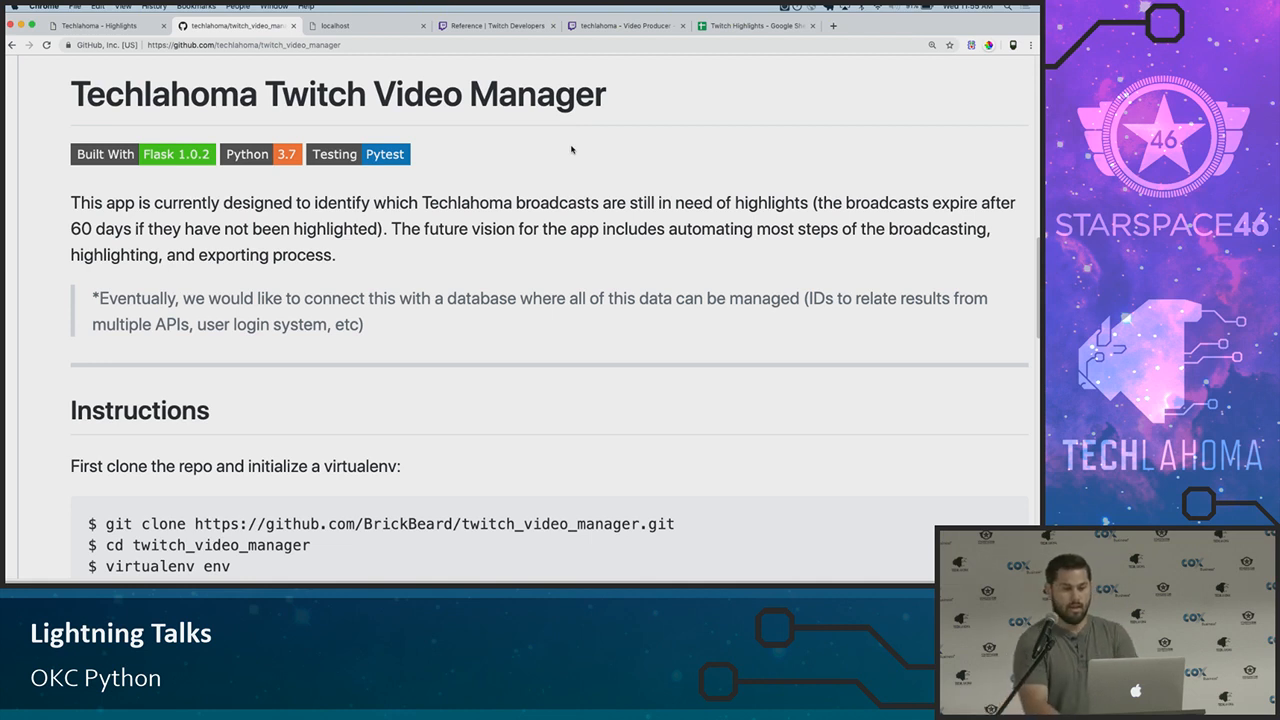
Review the latest Twitch Highlights broadcast rows at 150% zoom, then move to the Twitch API reference
left_click(755, 25)
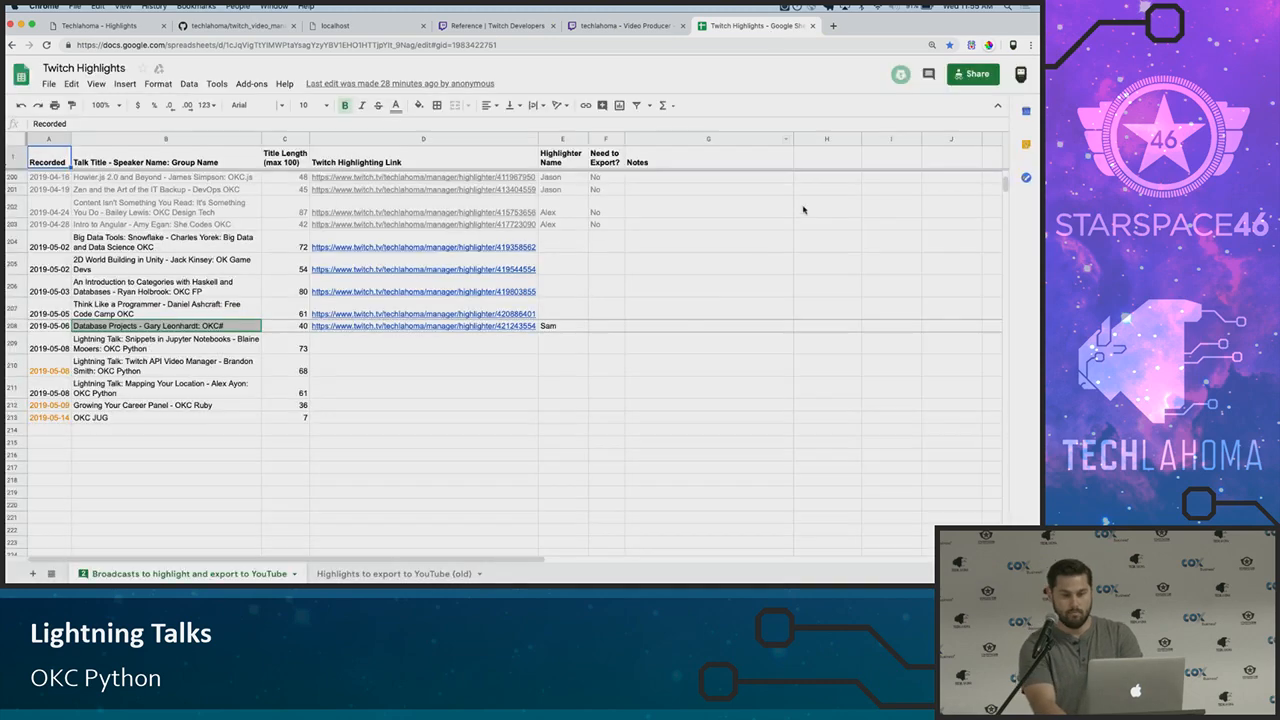
left_click(708, 286)
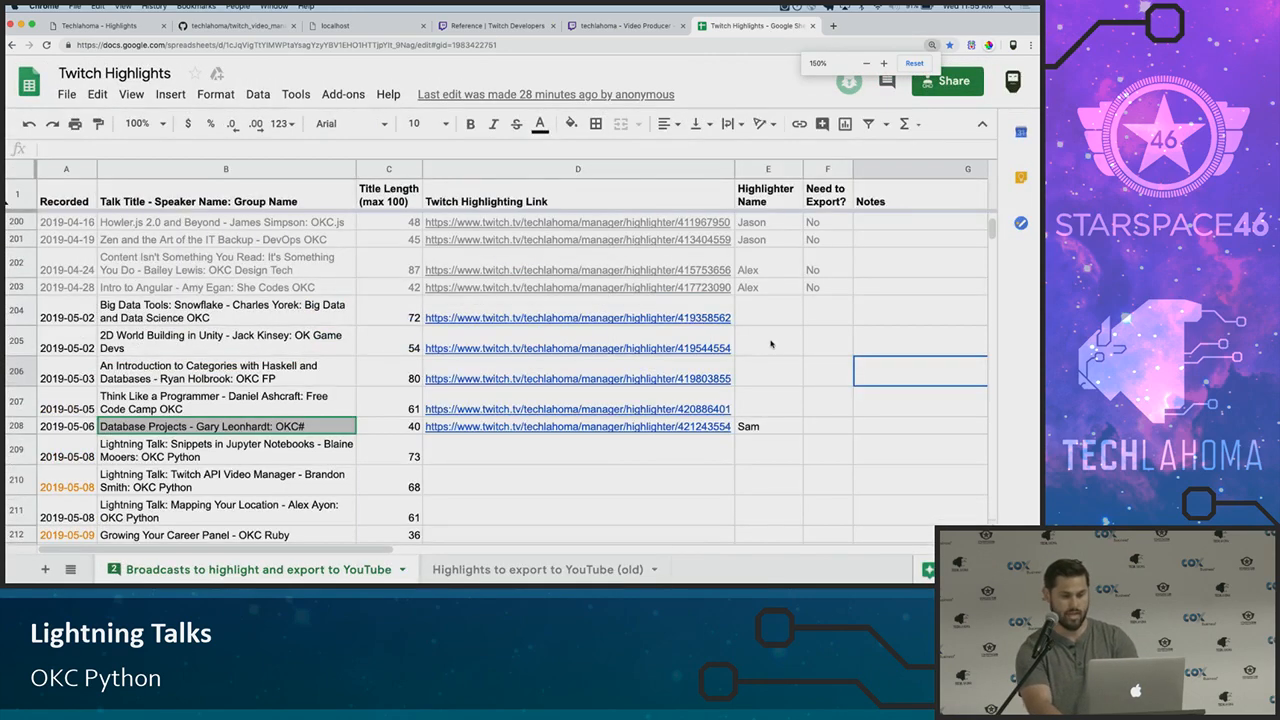
scroll("down", 3)
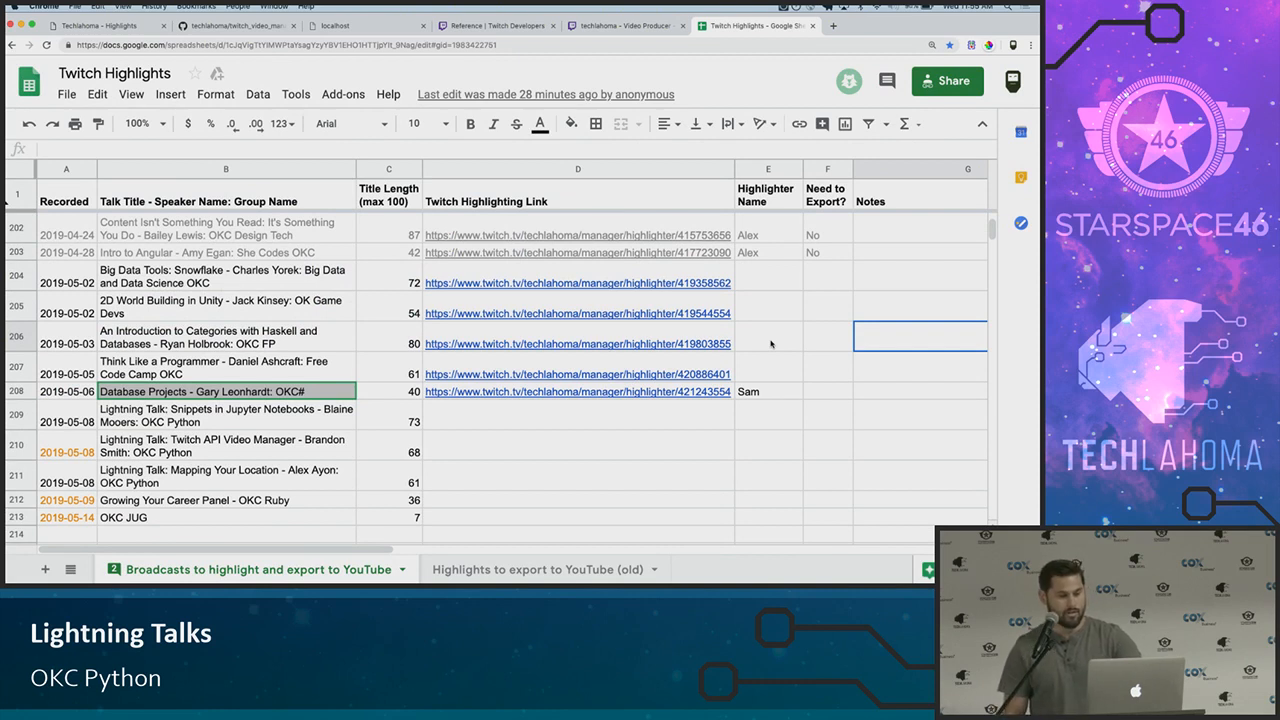
mouse_move(305, 279)
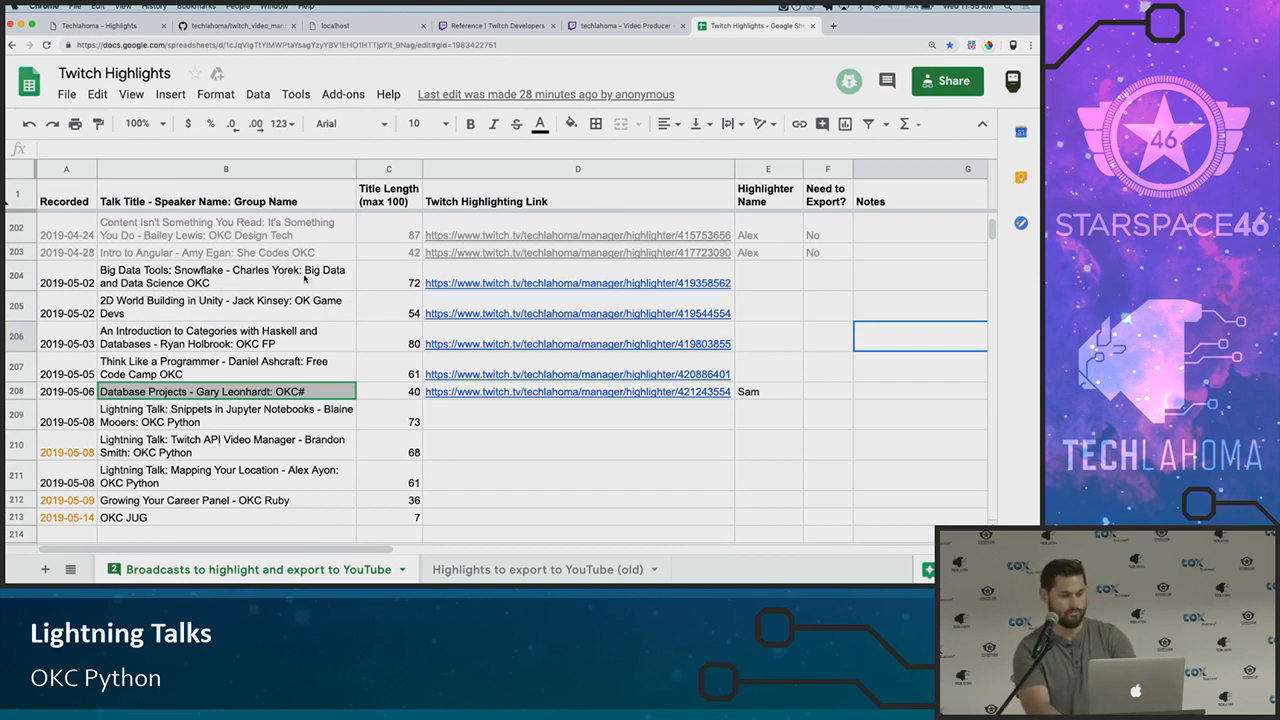
left_click(225, 276)
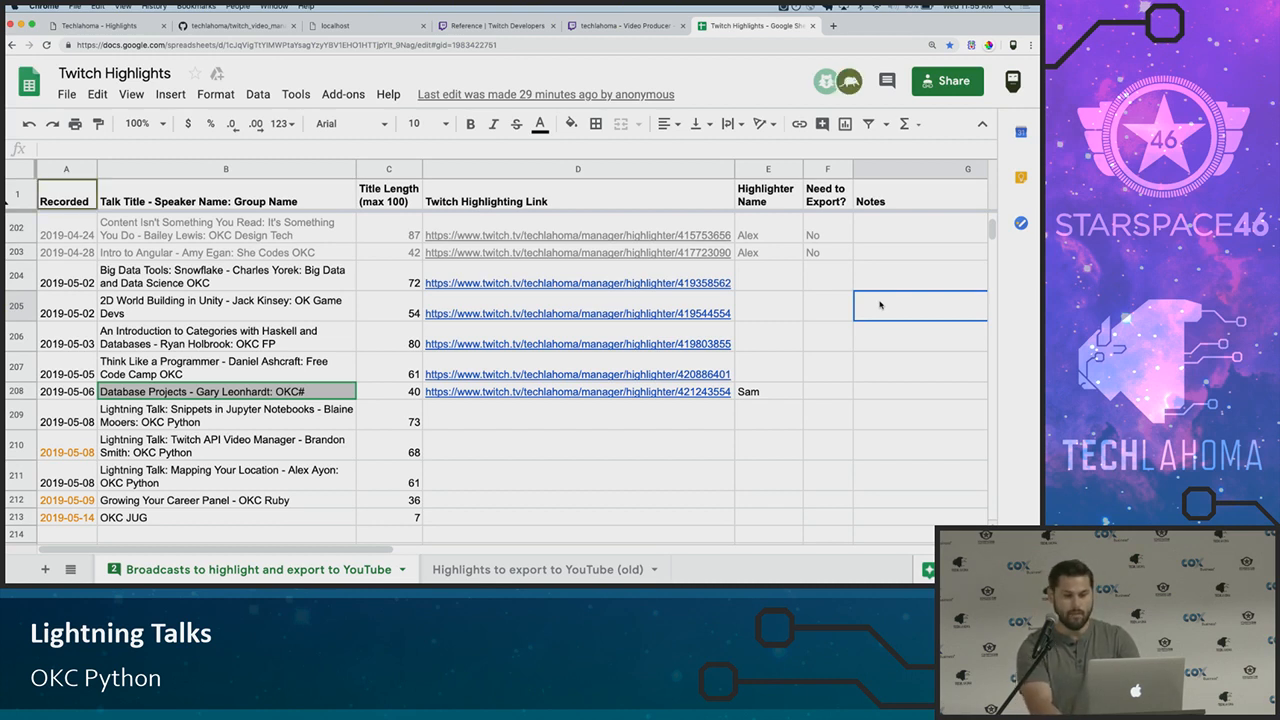
left_click(920, 274)
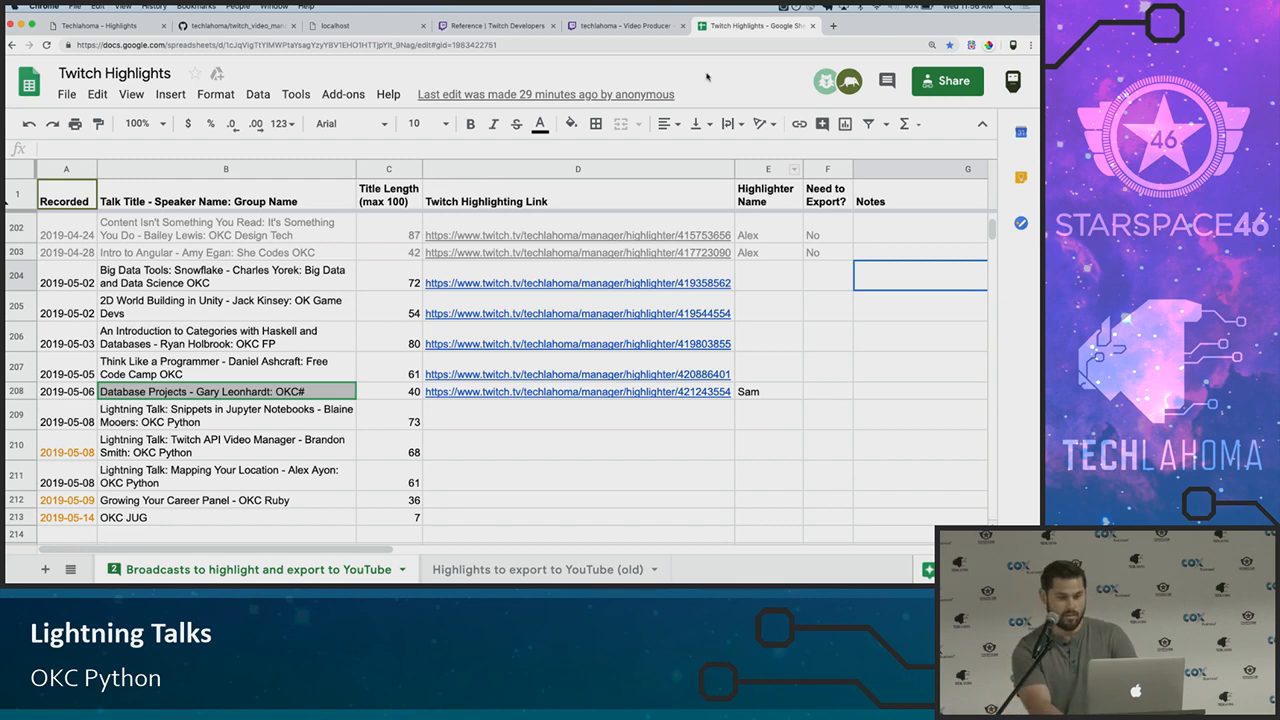
left_click(497, 25)
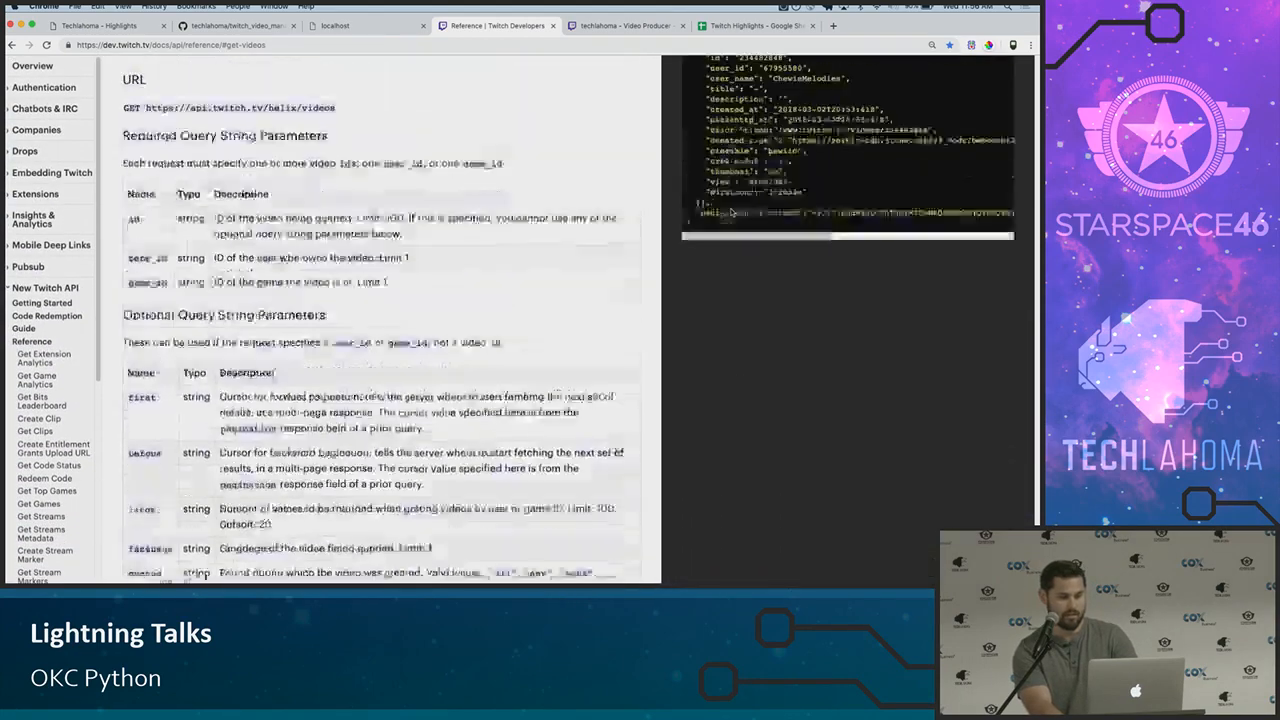
Navigate the New Twitch API sidebar to the Get Videos endpoint documentation
scroll("up", 3)
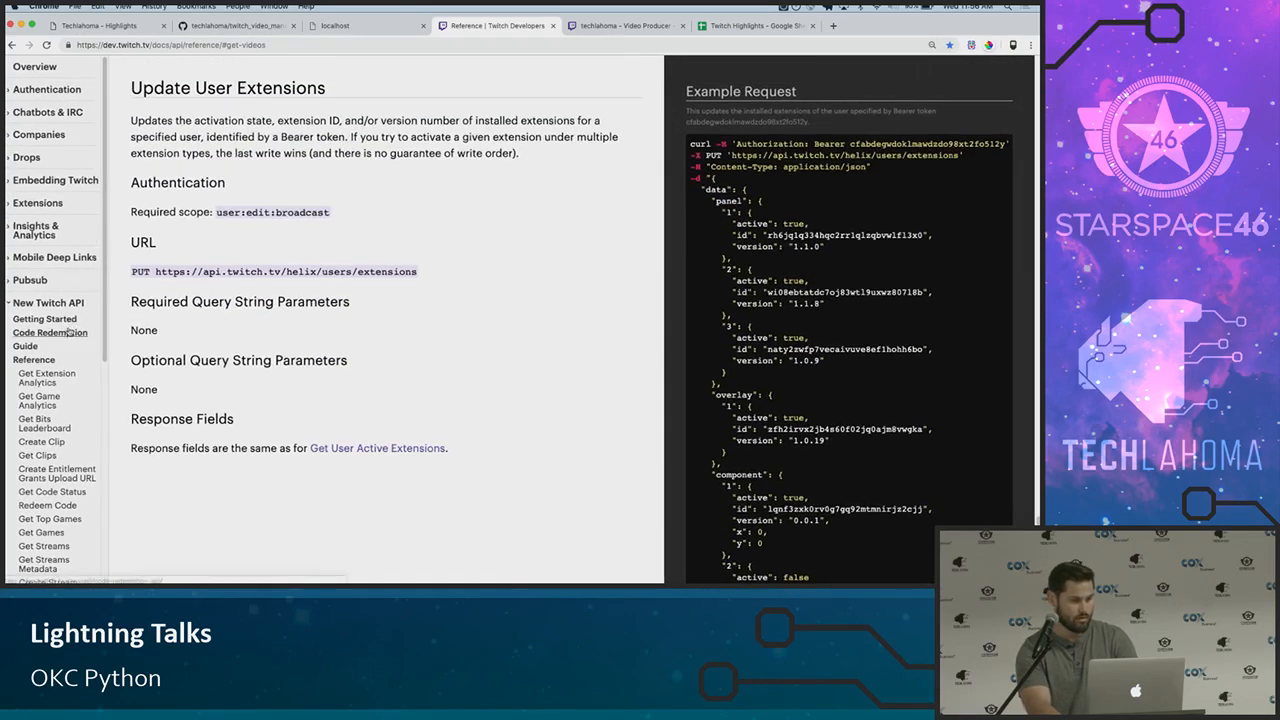
scroll("down", 3)
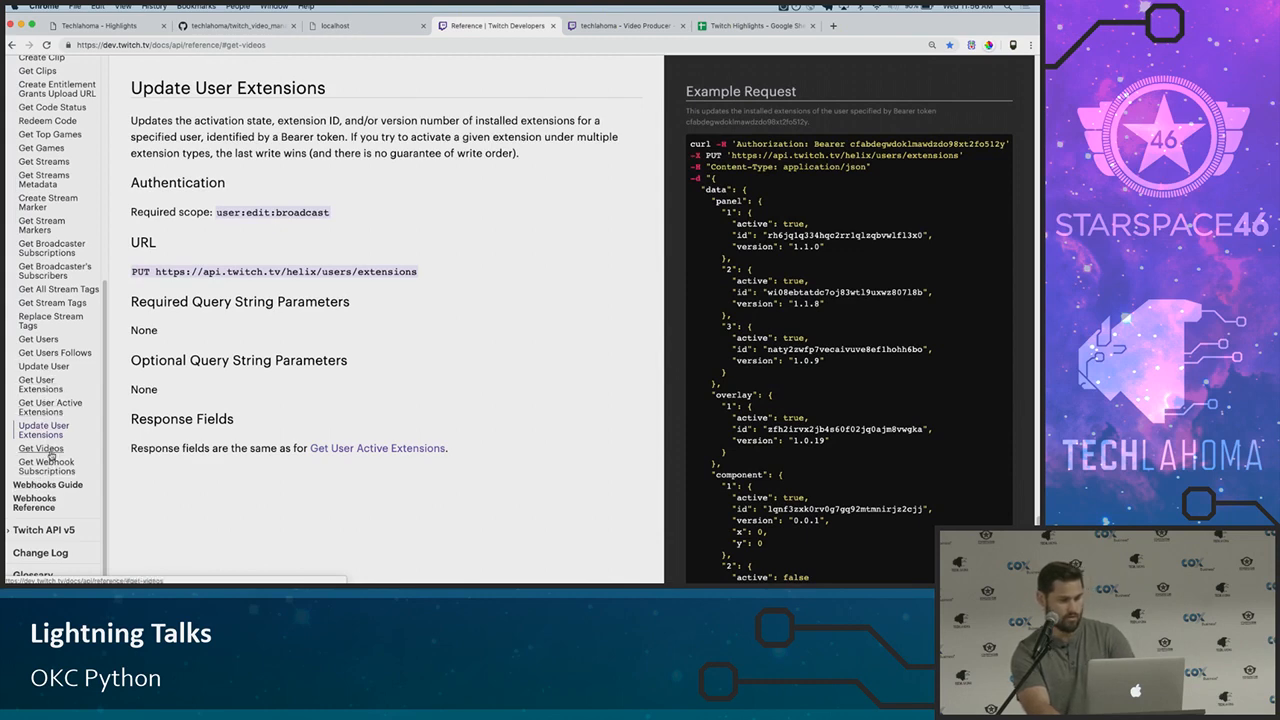
left_click(41, 448)
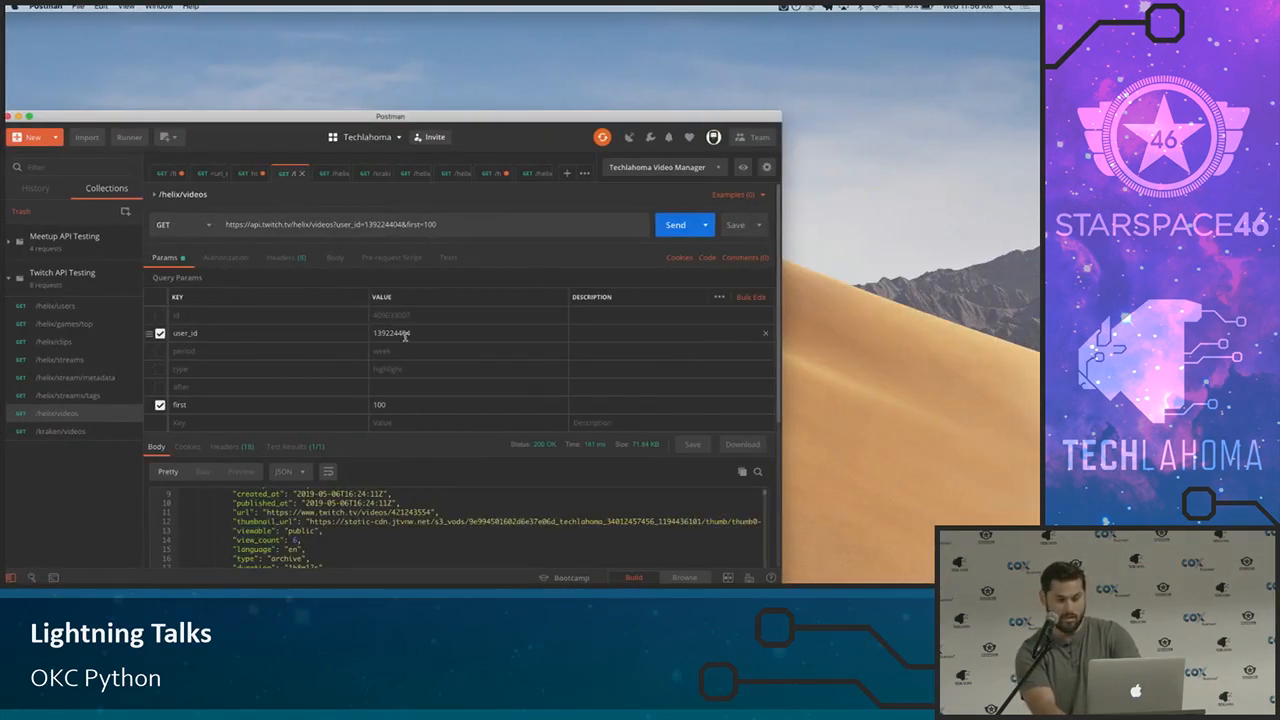
double_click(392, 333)
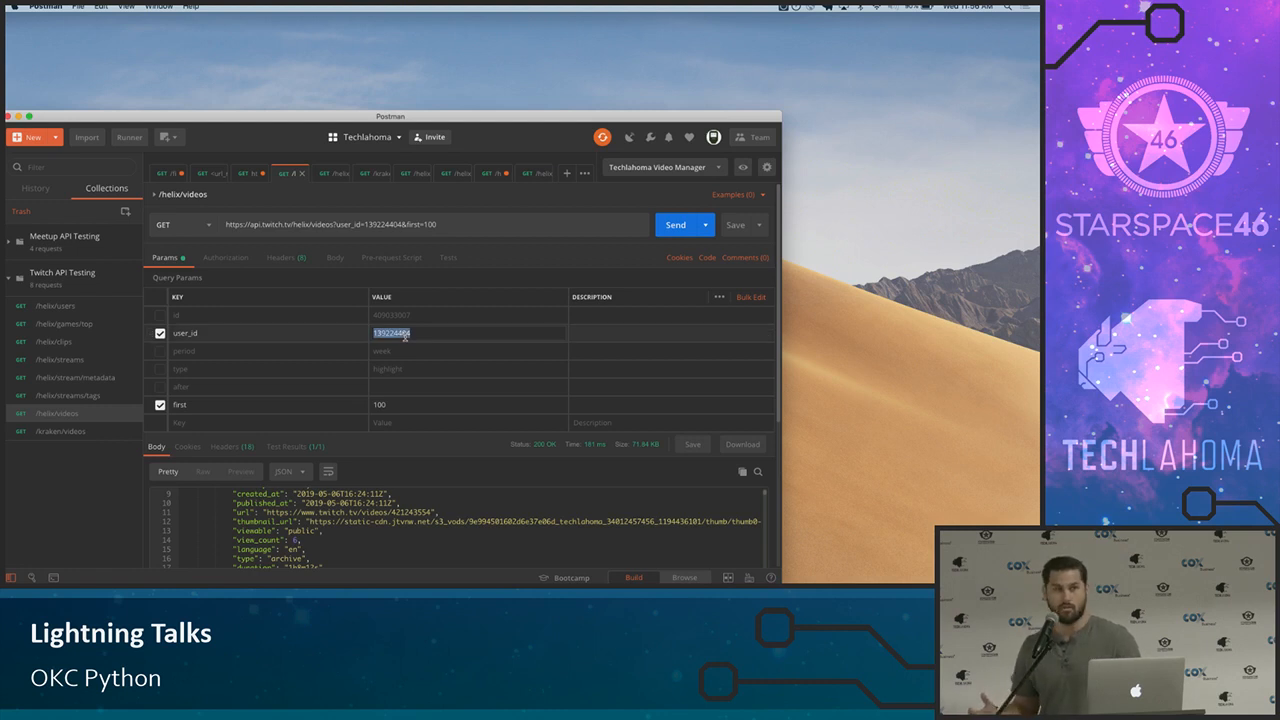
mouse_move(470, 503)
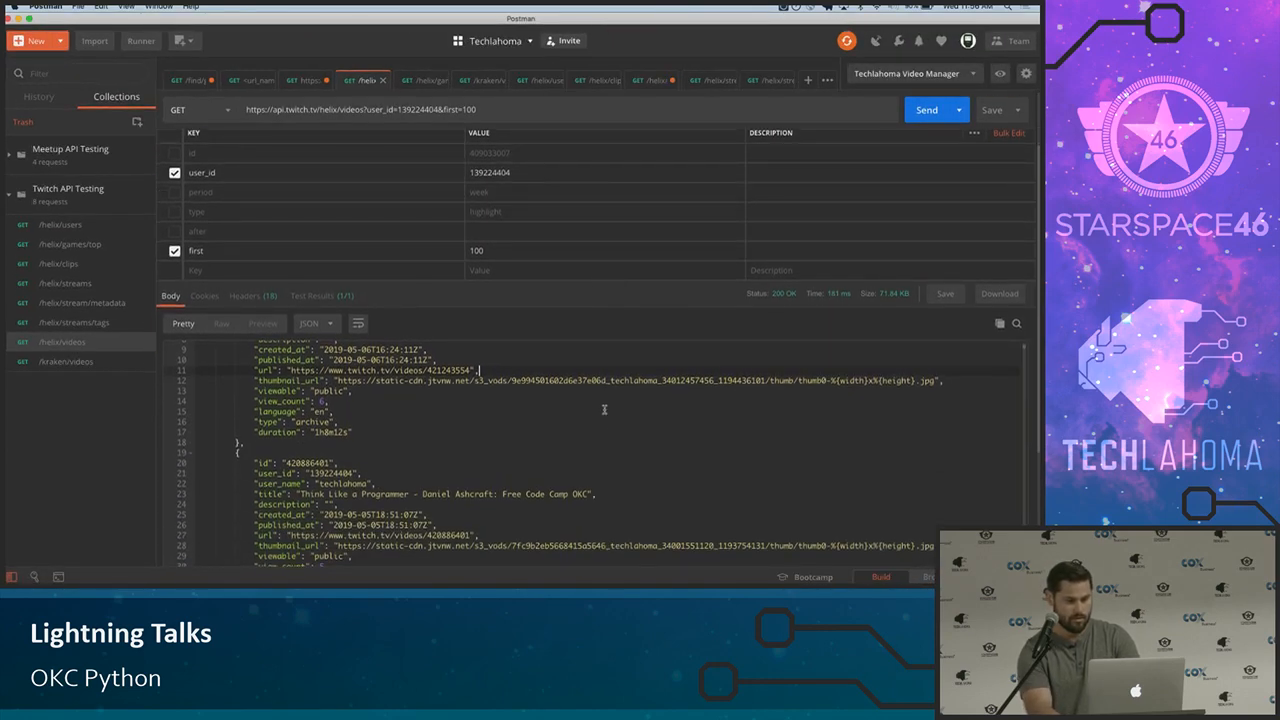
scroll("down", 3)
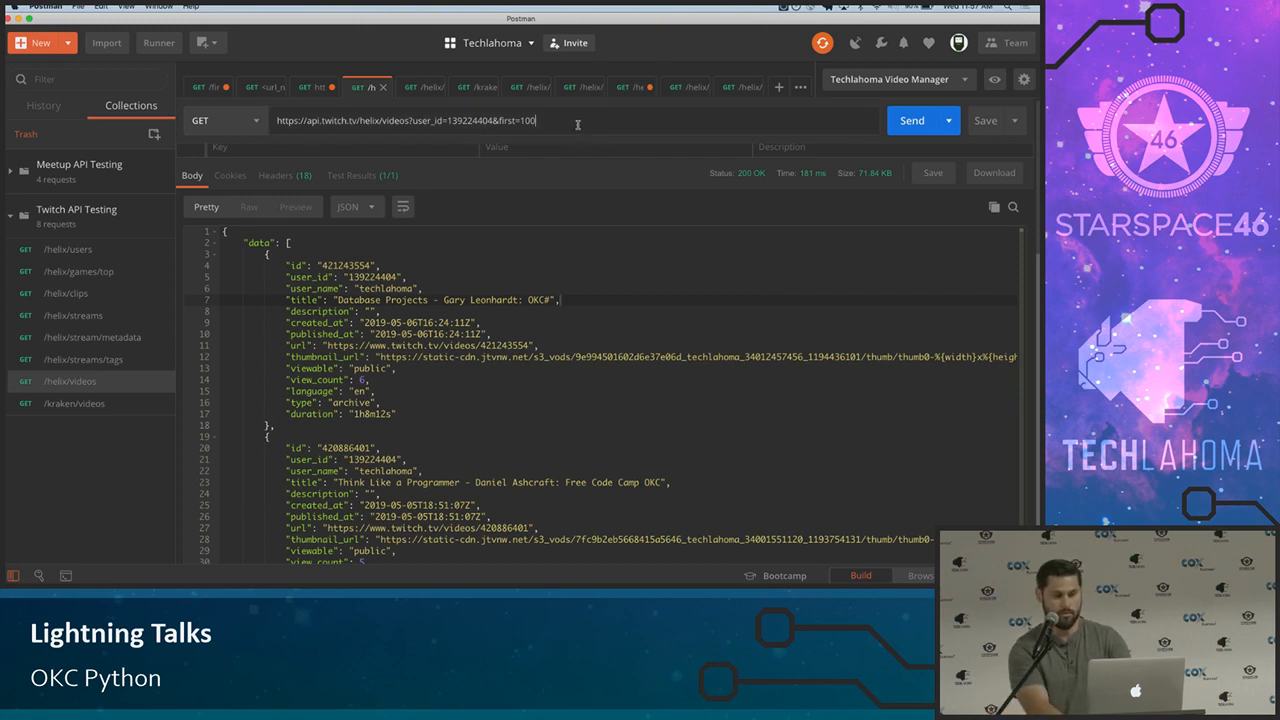
triple_click(400, 120)
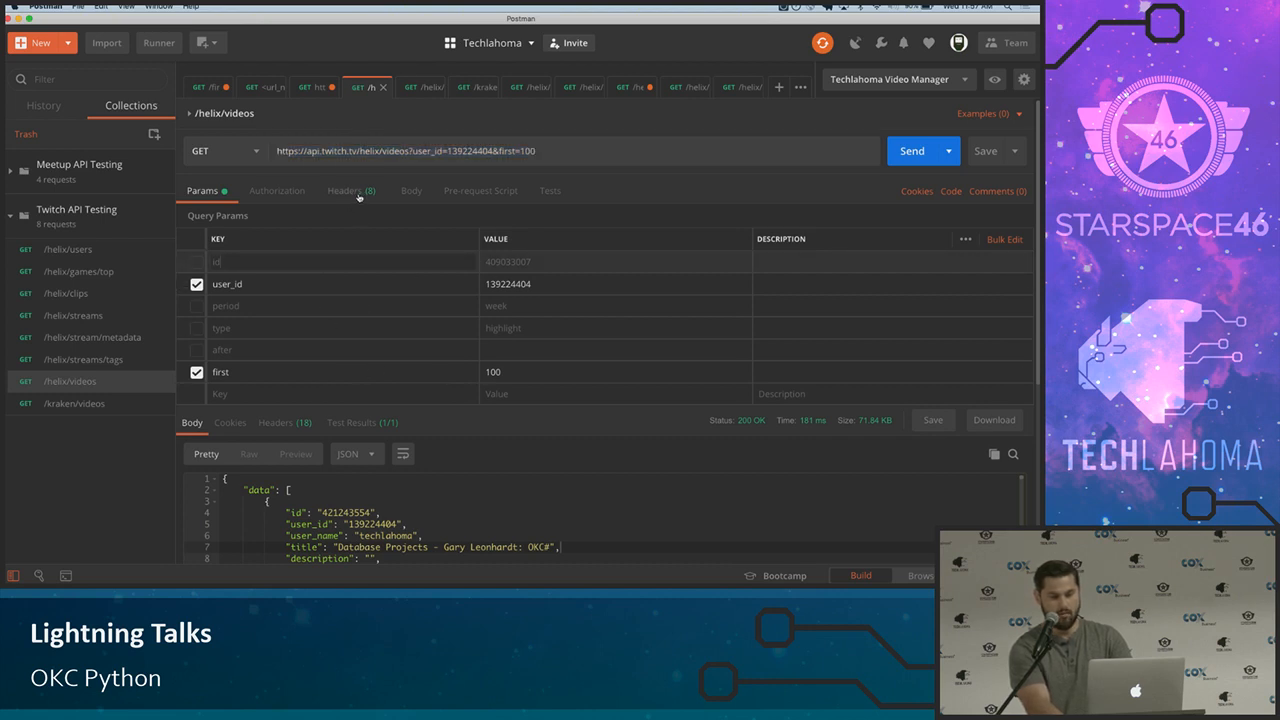
left_click(344, 190)
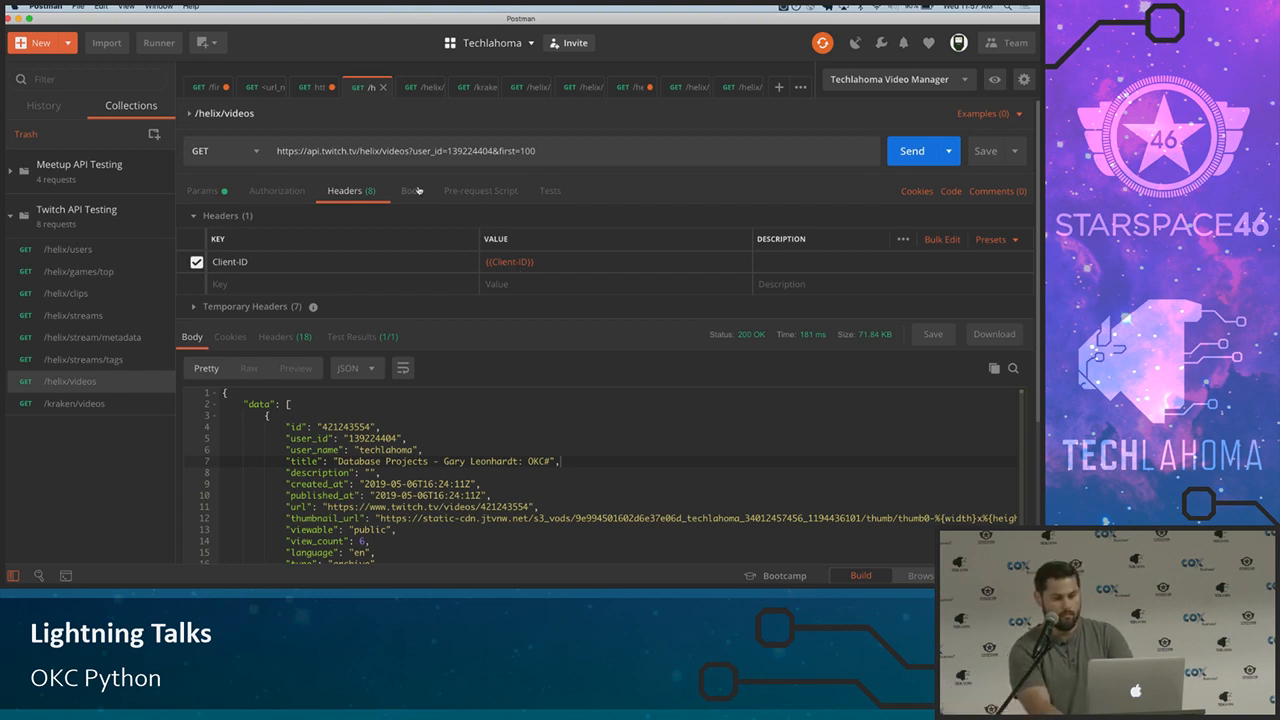
left_click(550, 190)
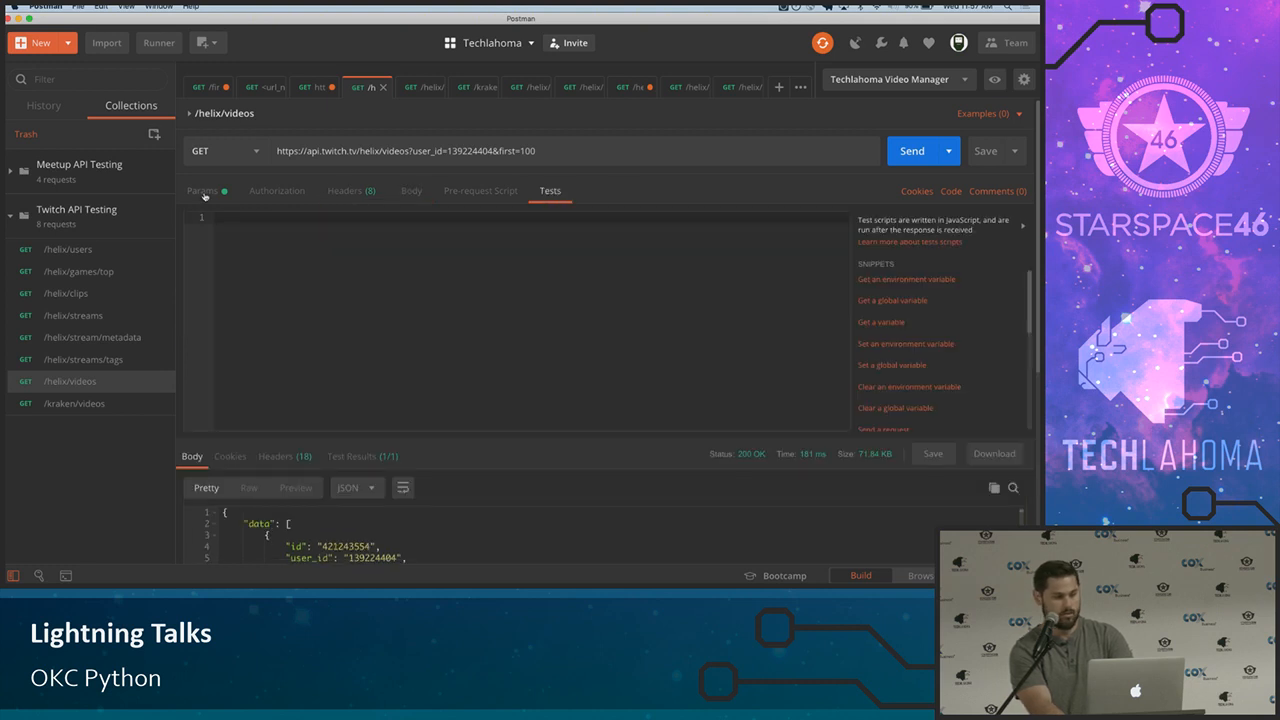
left_click(202, 190)
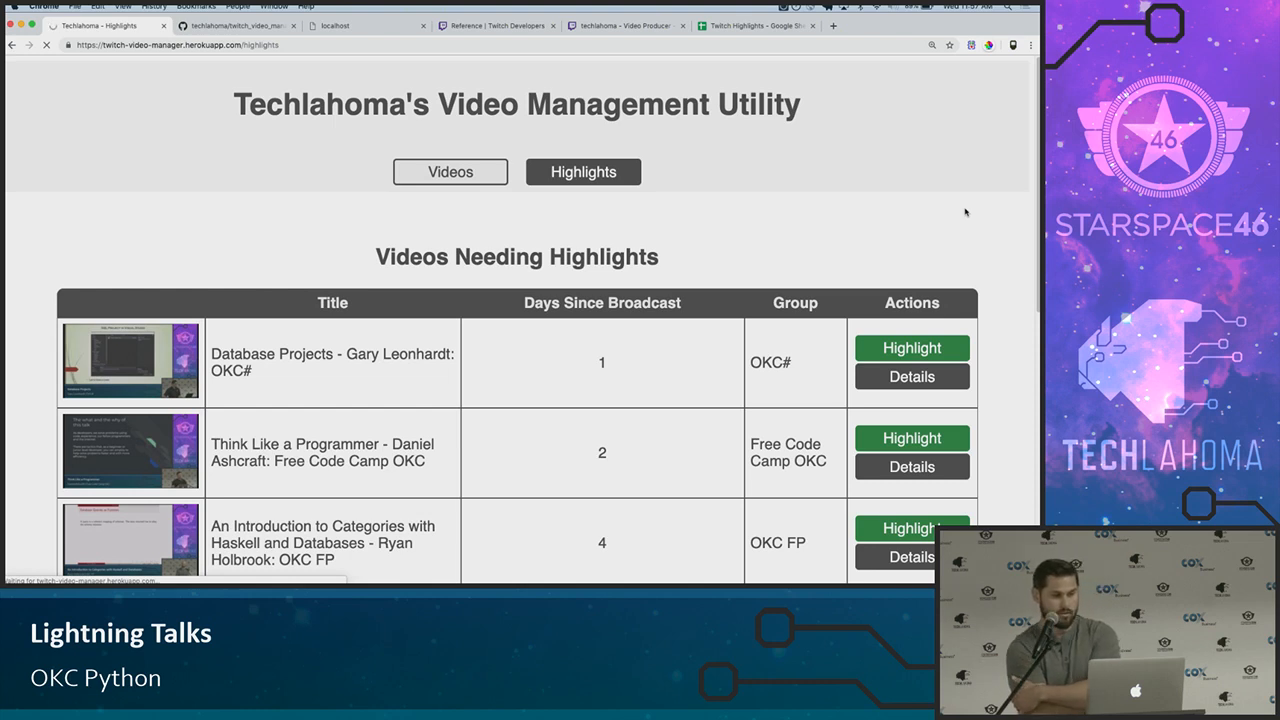
Browse the Heroku site's All Videos table of broadcast titles and groups from top to bottom
left_click(450, 171)
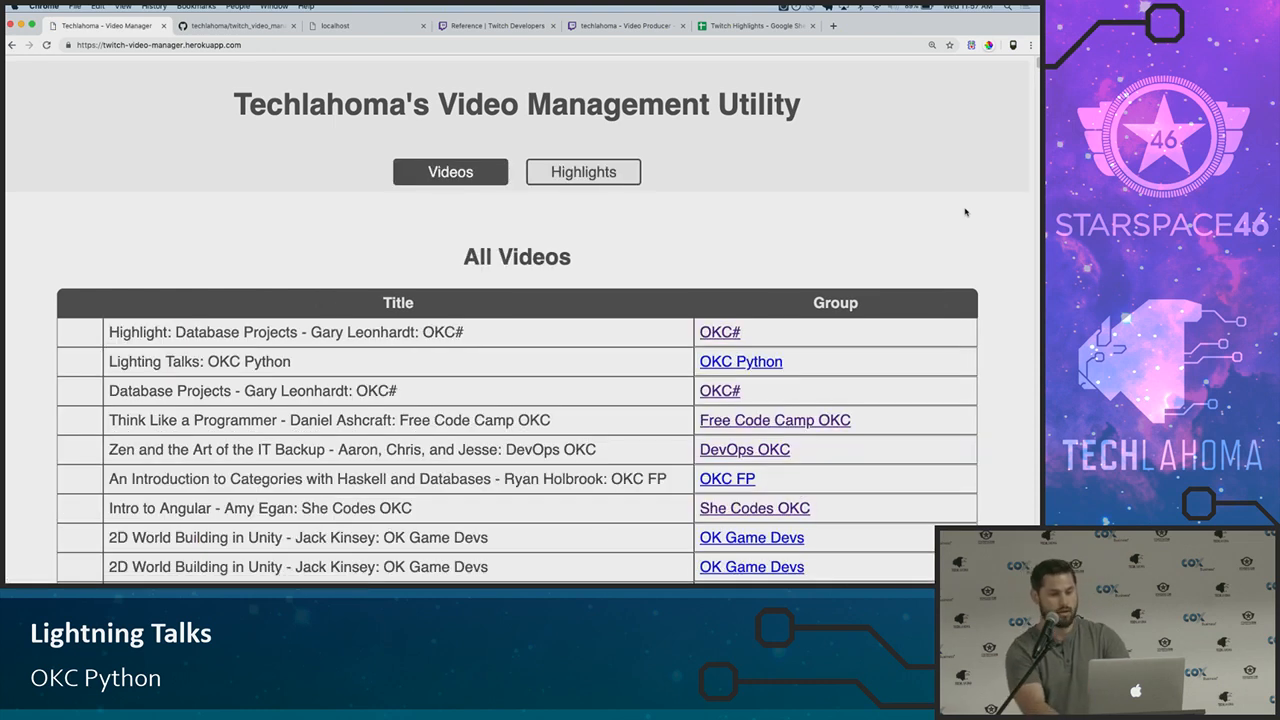
mouse_move(995, 215)
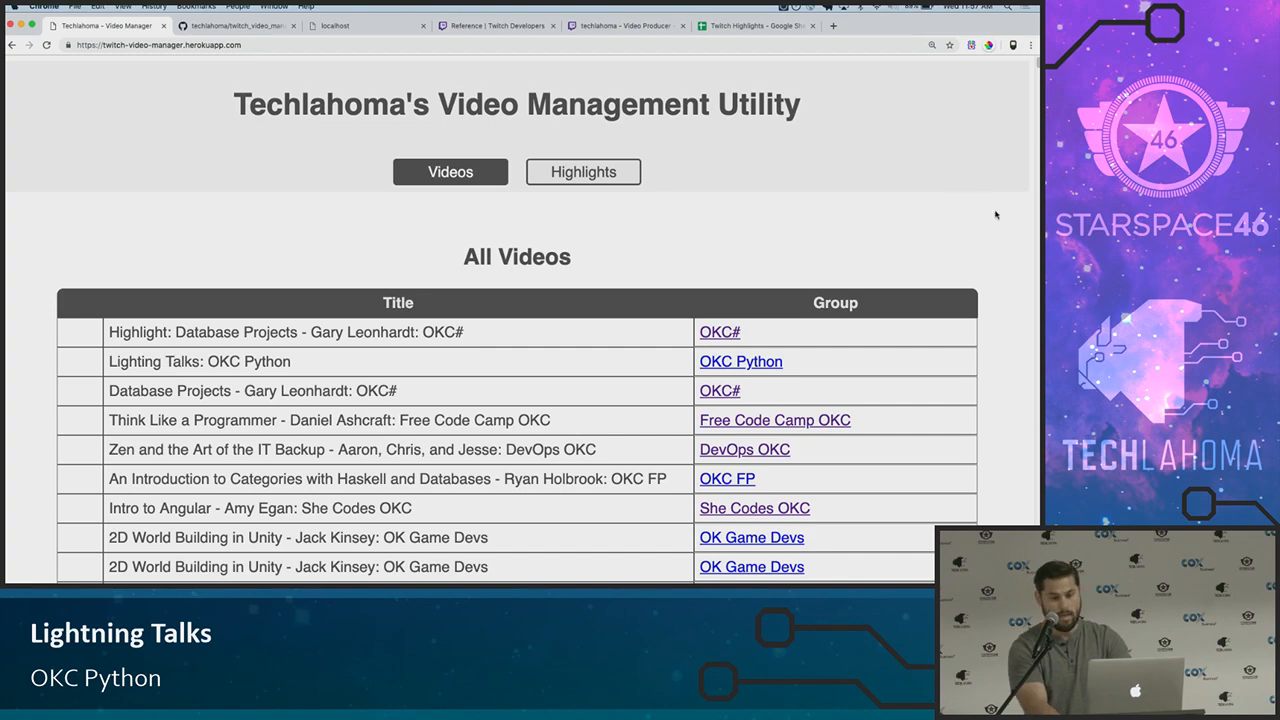
scroll("down", 3)
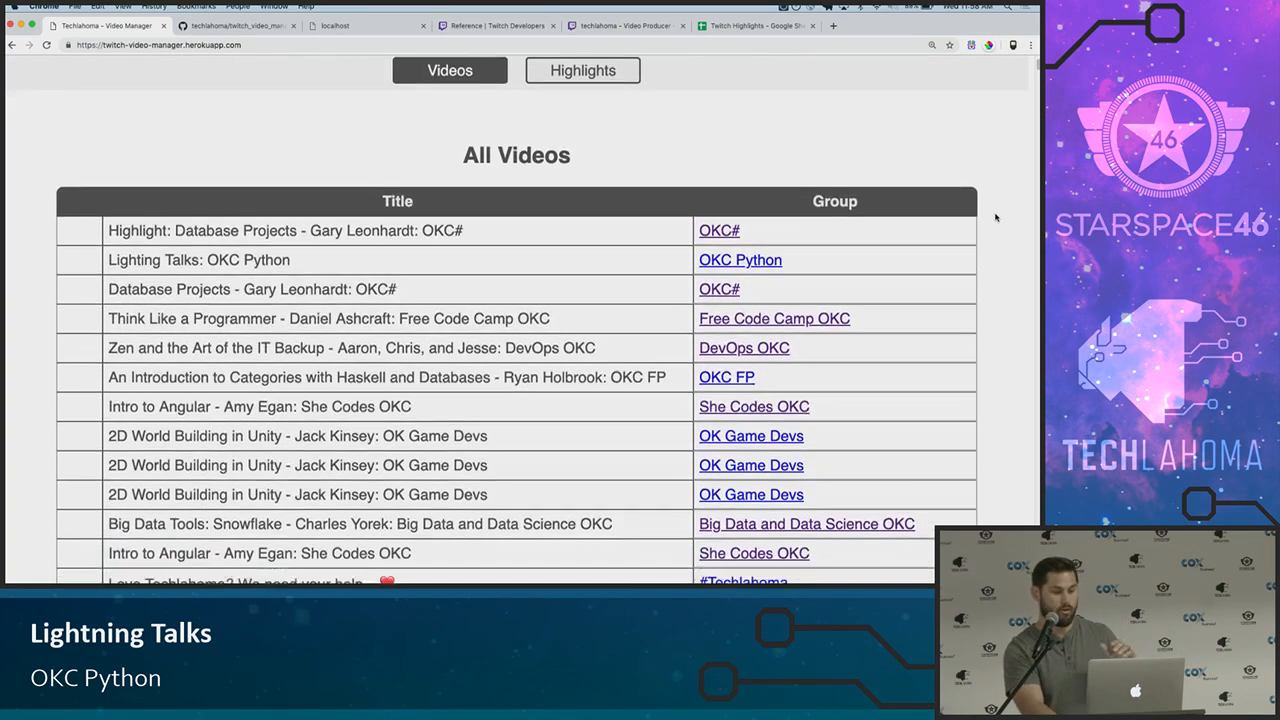
scroll("down", 3)
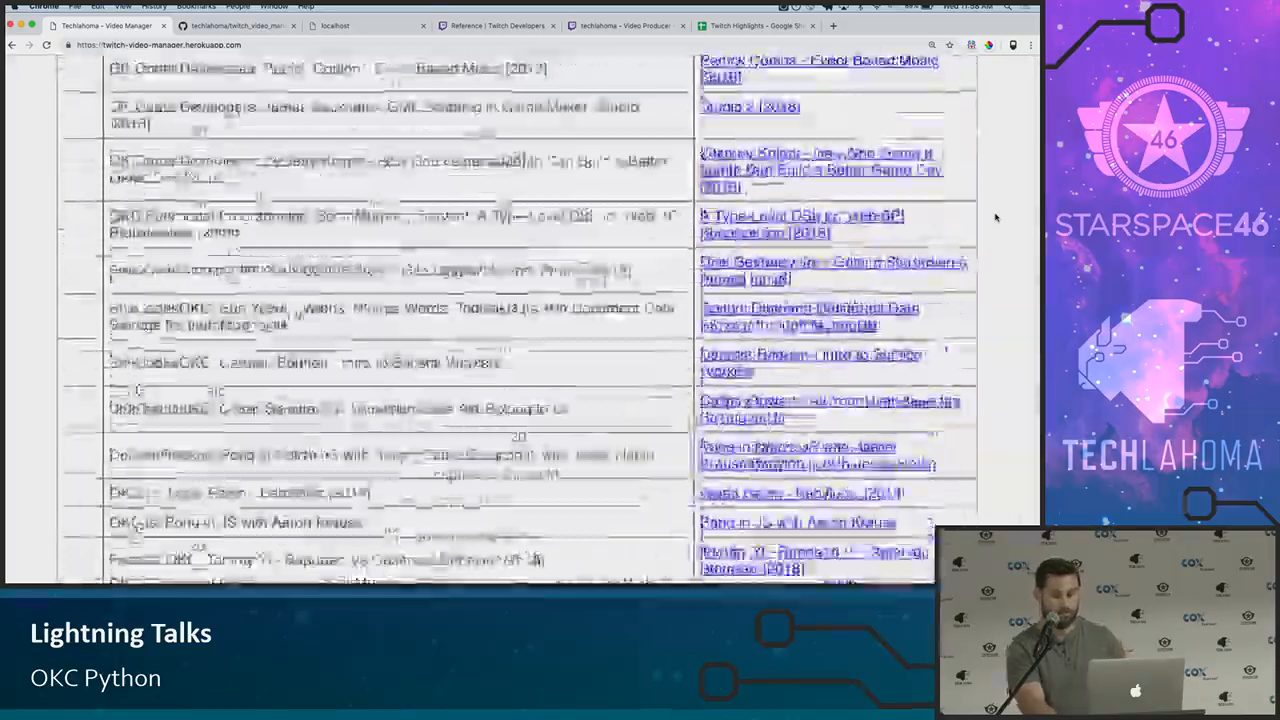
scroll("down", 3)
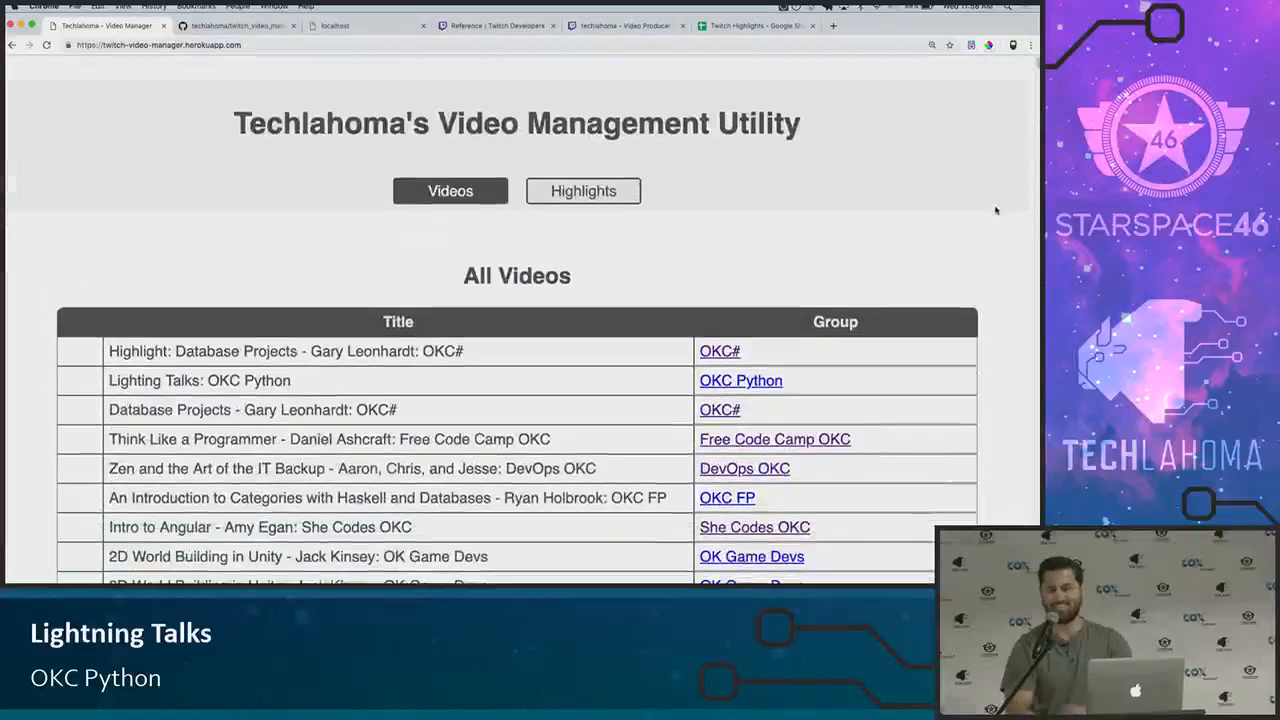
scroll("down", 3)
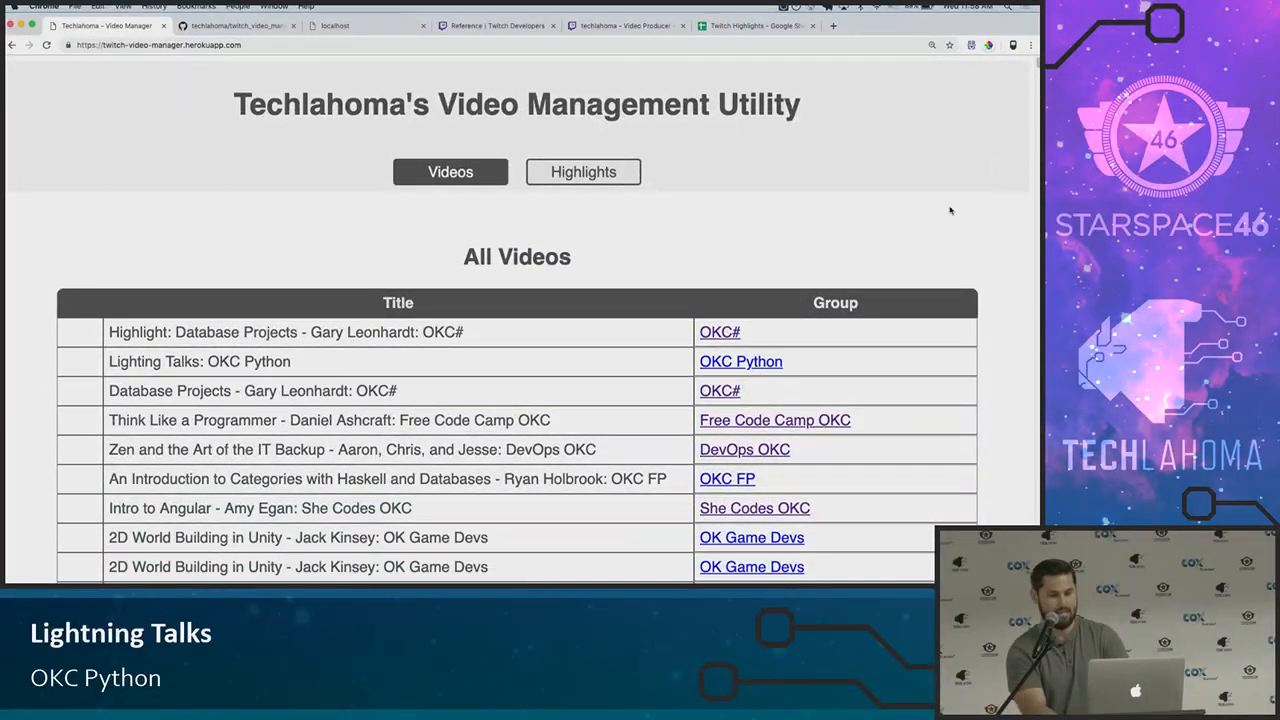
left_click(583, 171)
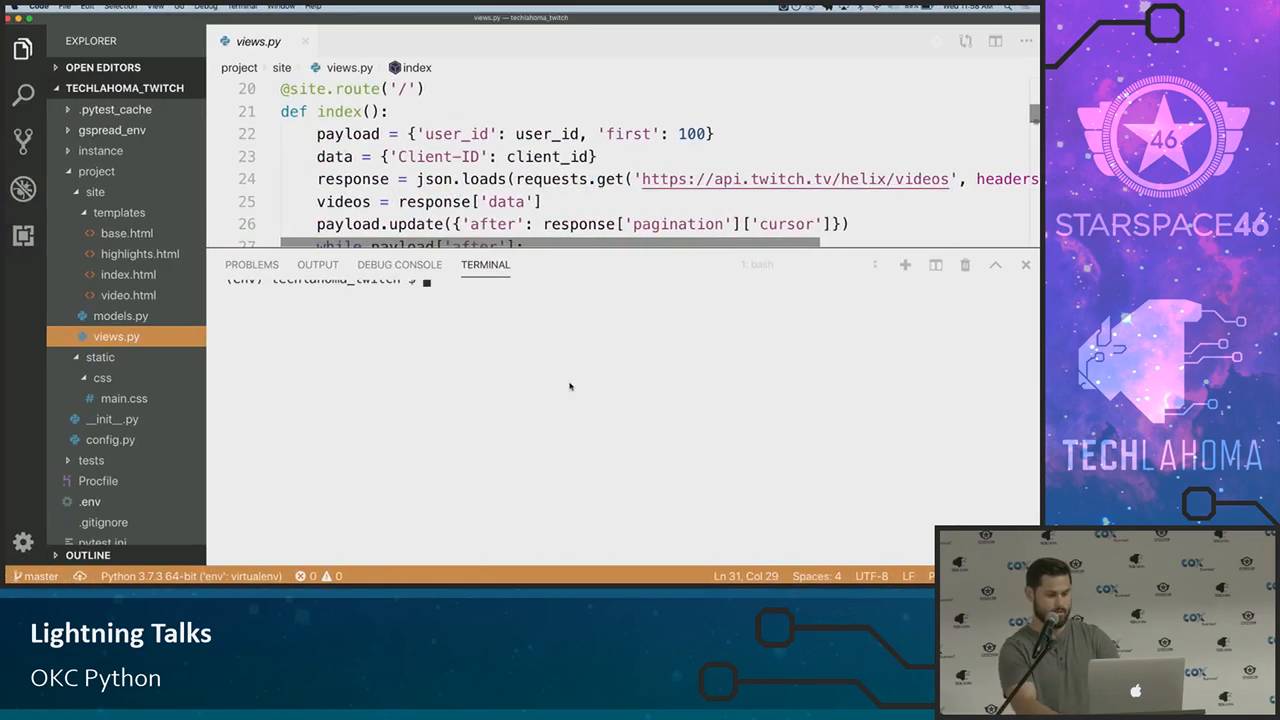
mouse_move(593, 513)
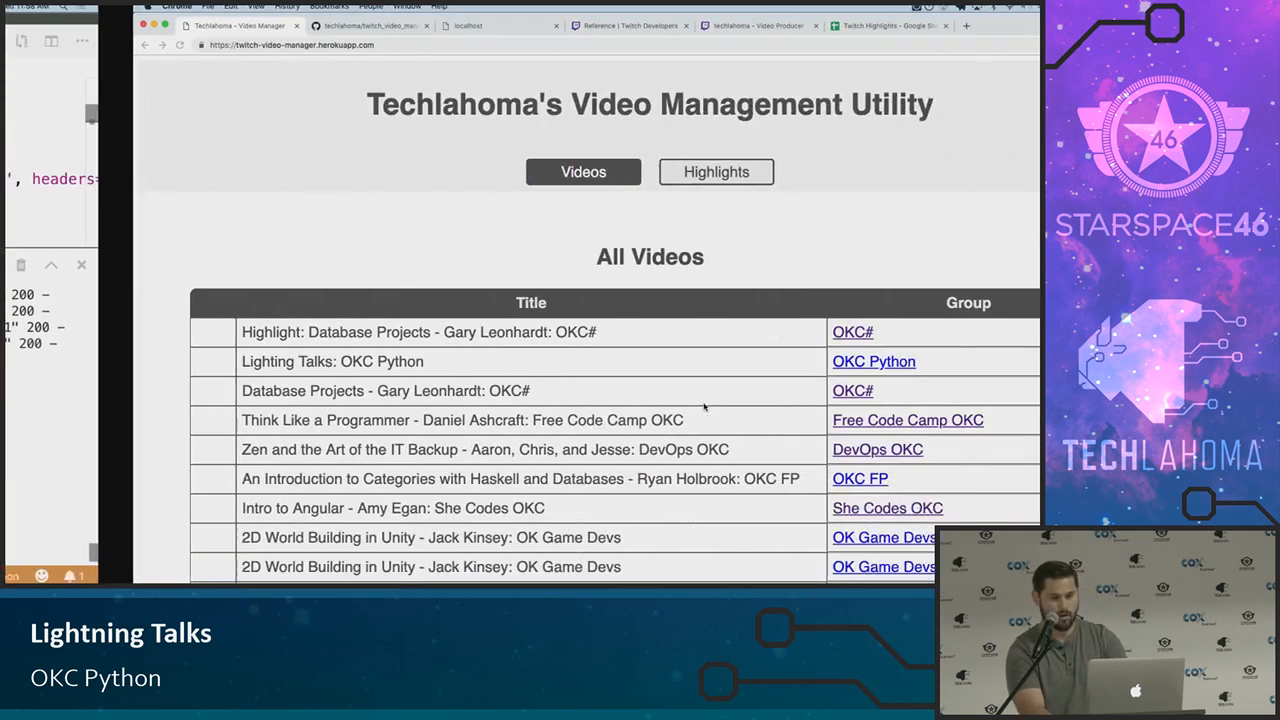
Reload the localhost app until All Videos loads, then request its Highlights page, hitting a MissingSchema traceback
left_click(365, 25)
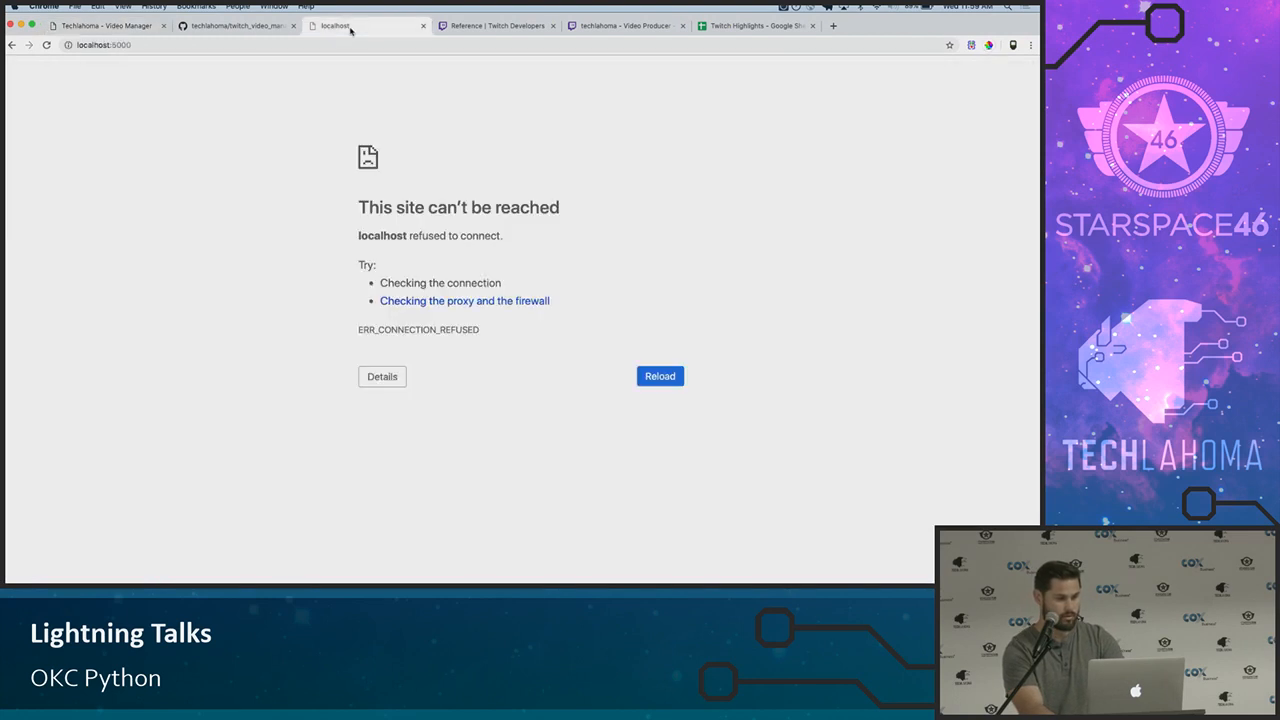
left_click(660, 376)
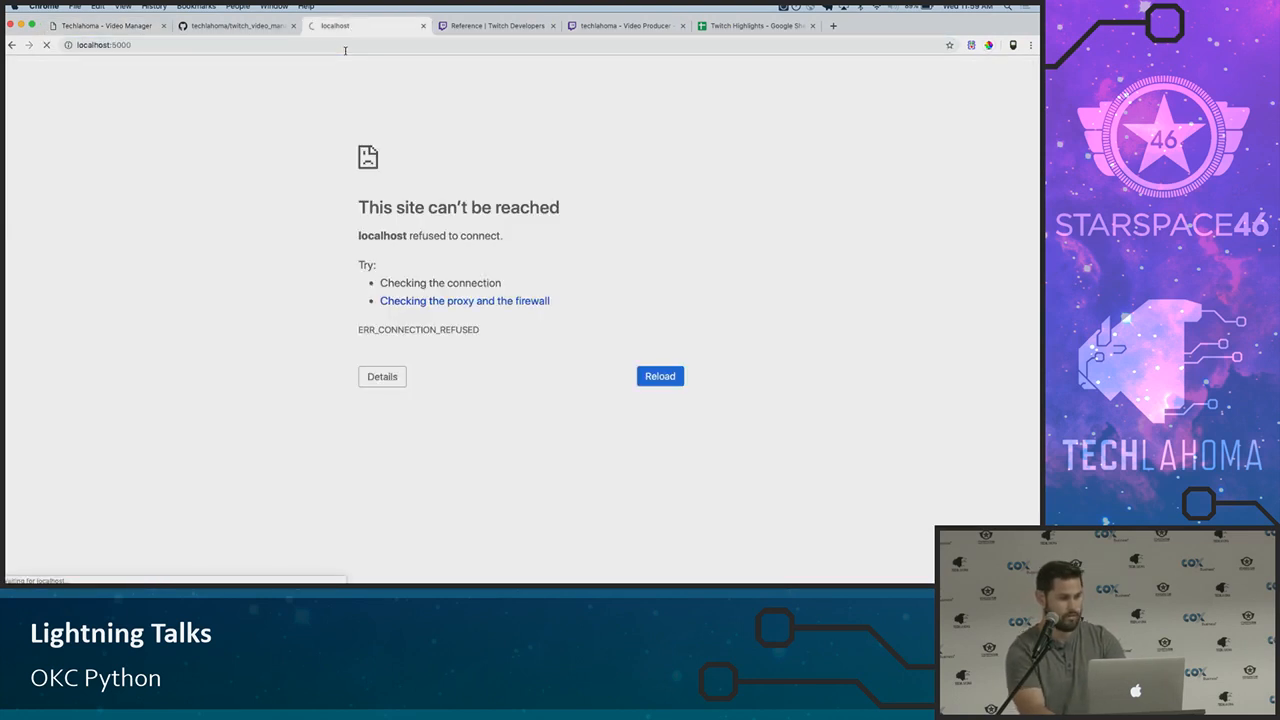
mouse_move(611, 145)
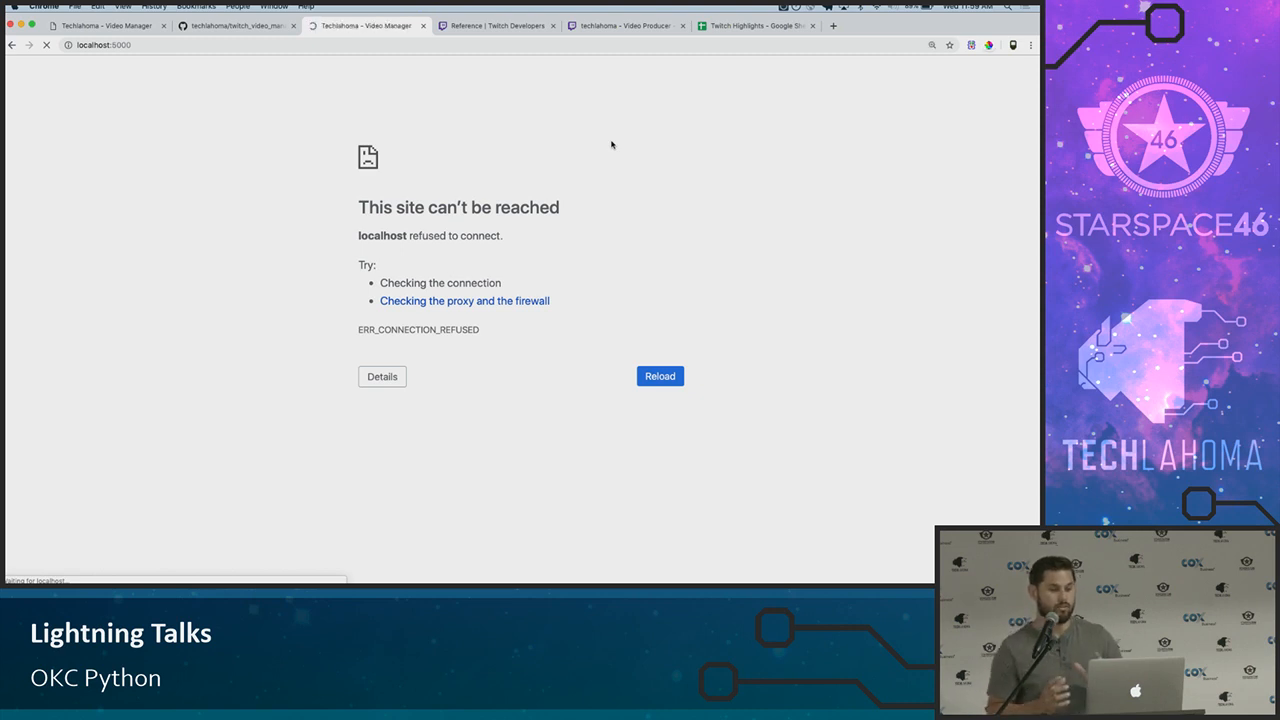
left_click(660, 376)
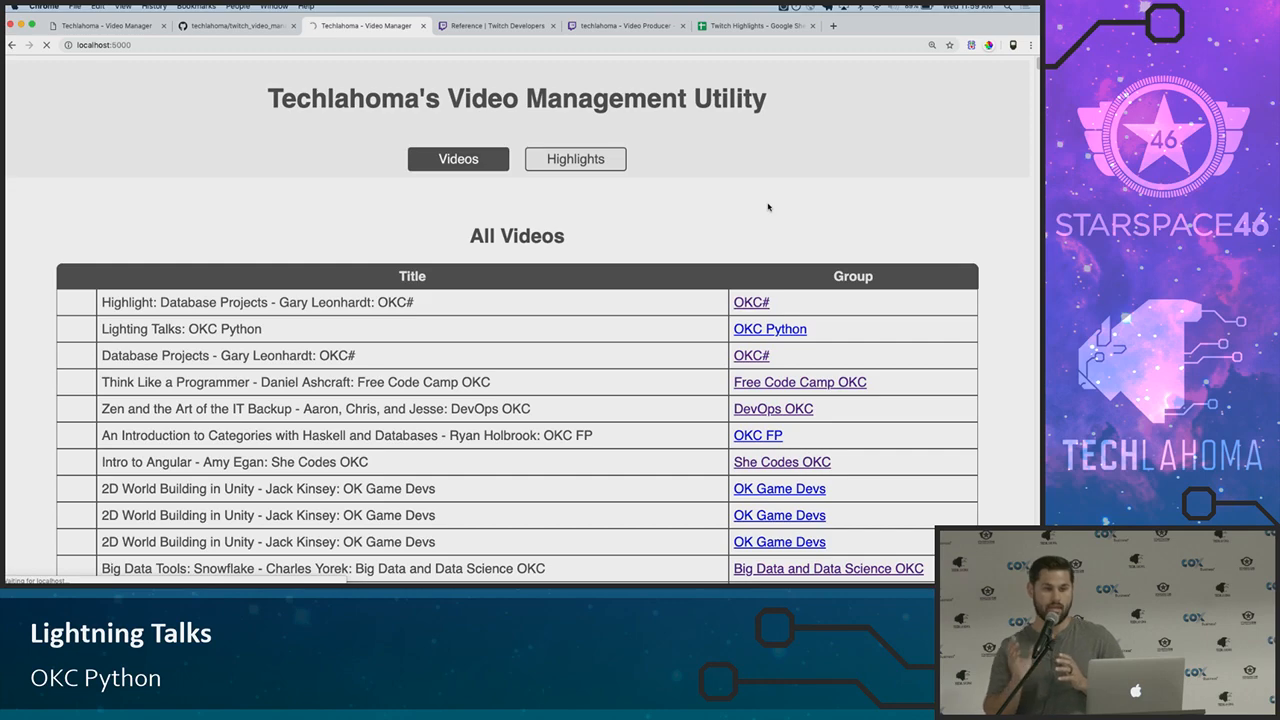
left_click(575, 159)
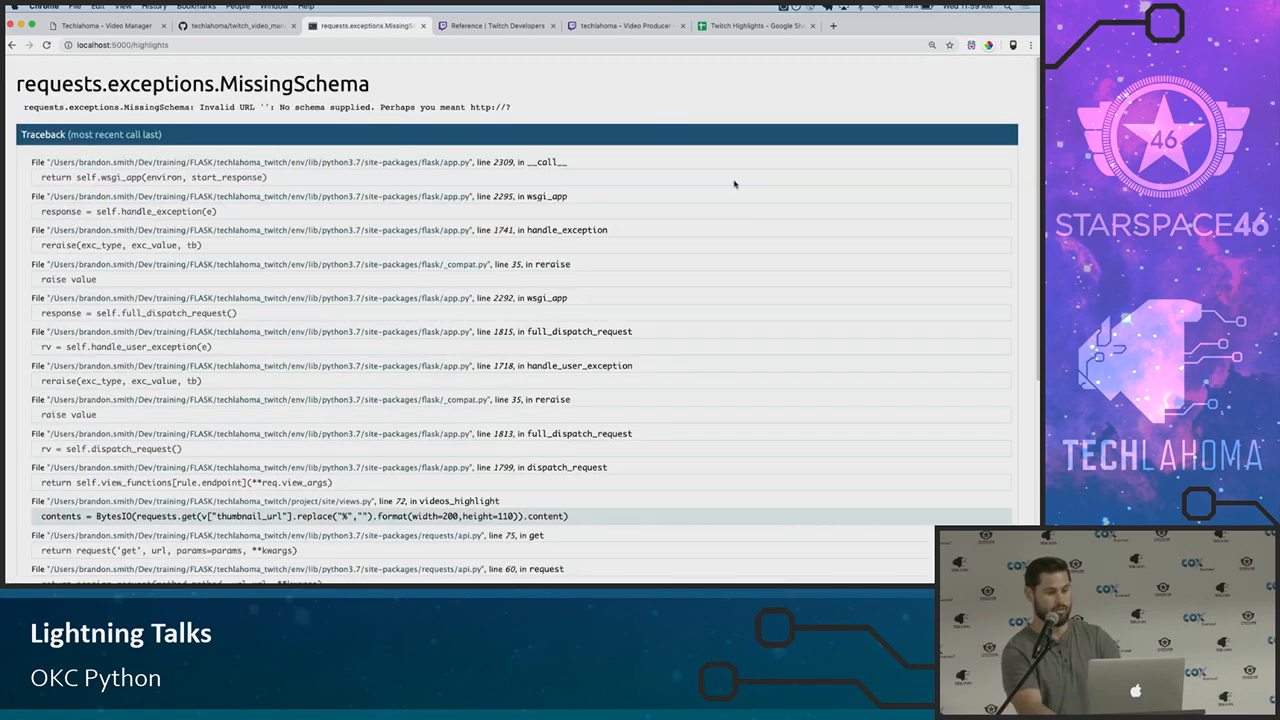
In views.py, select and comment out the two thumbnail-encoding loops in videos_highlight
scroll("down", 3)
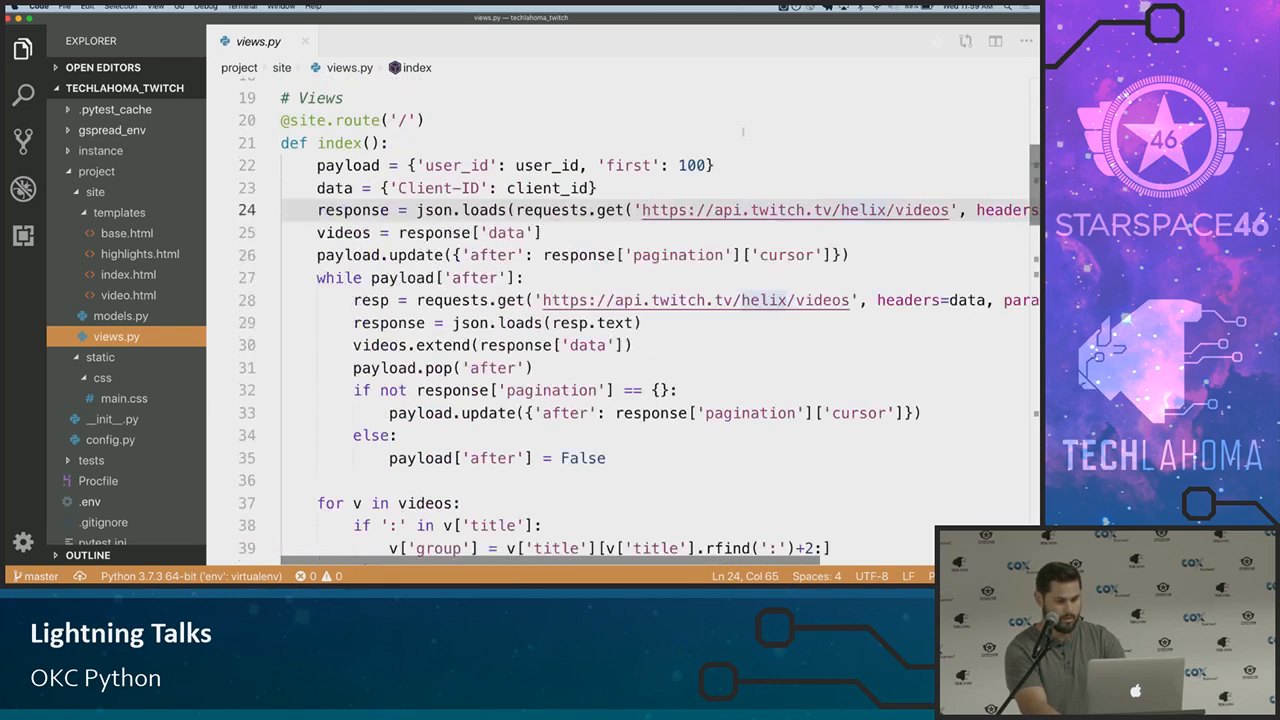
scroll("down", 3)
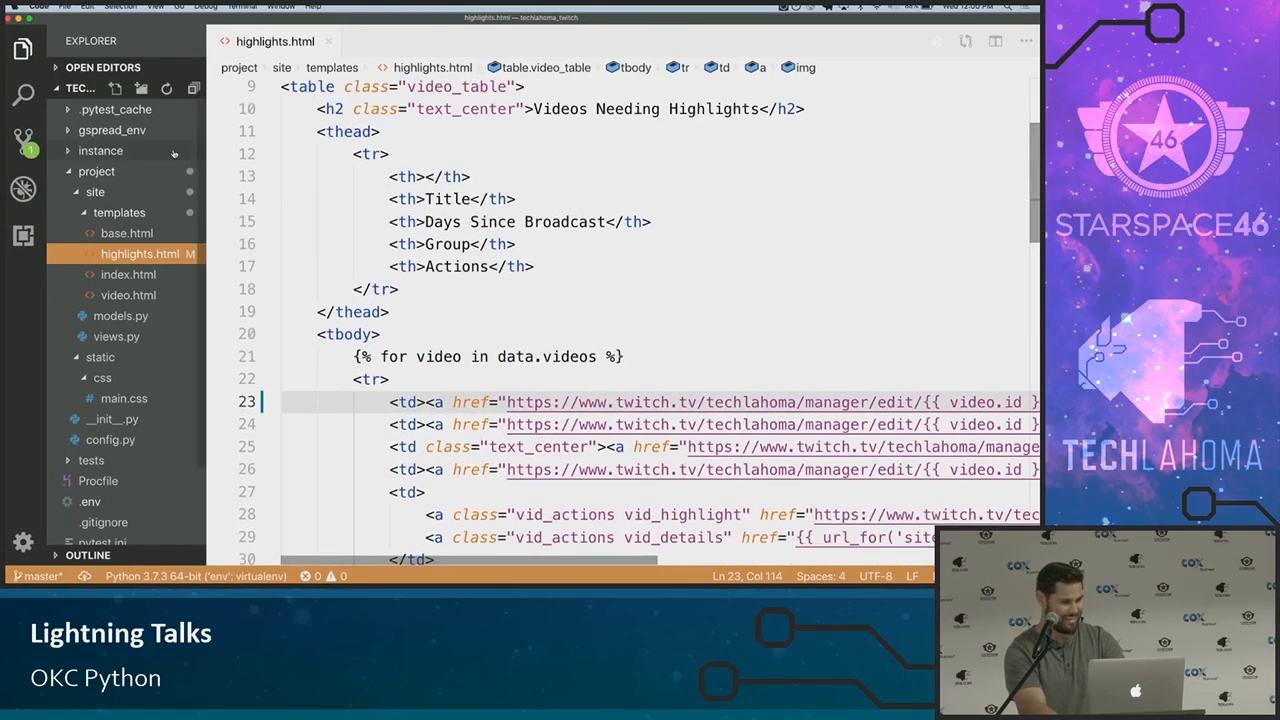
left_click(116, 336)
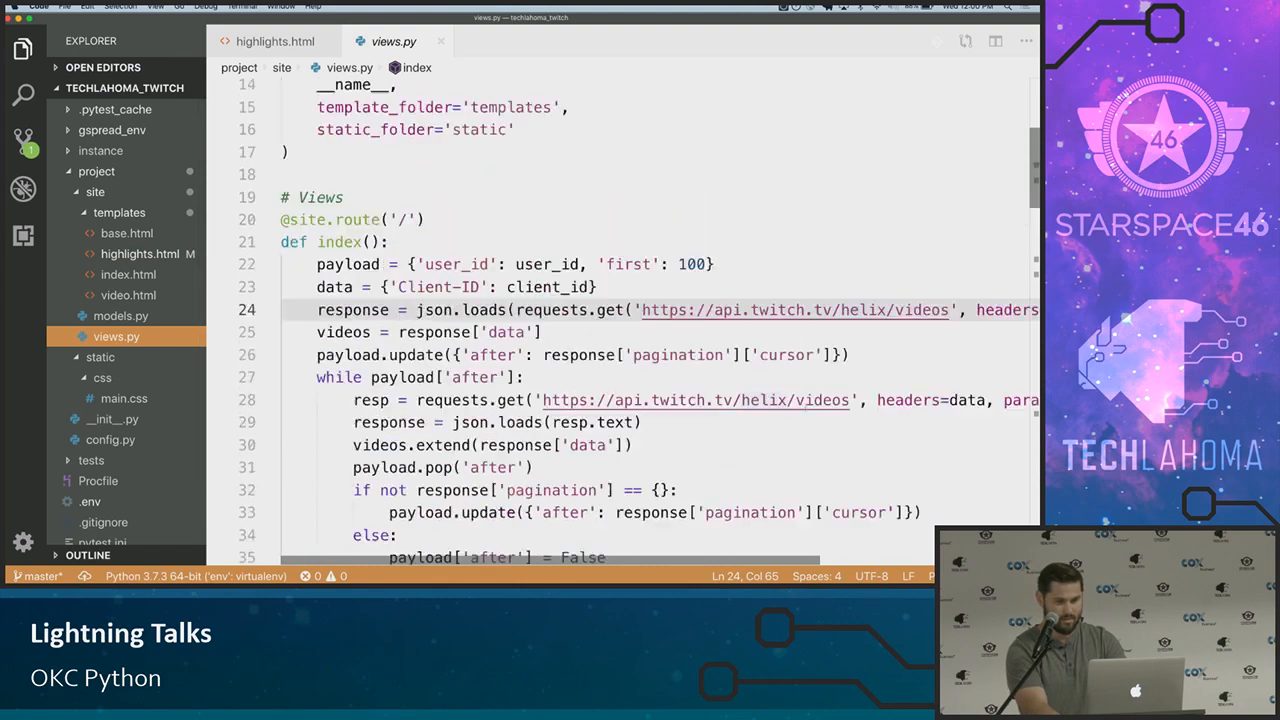
scroll("down", 3)
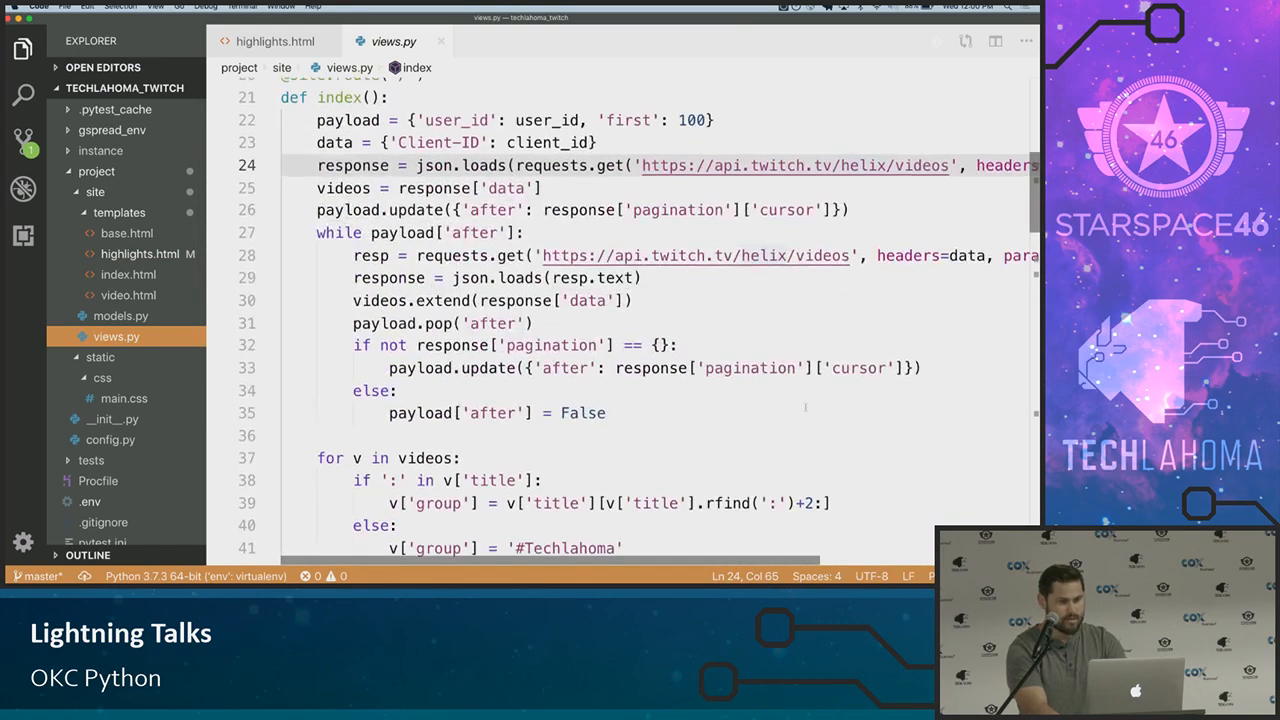
scroll("down", 3)
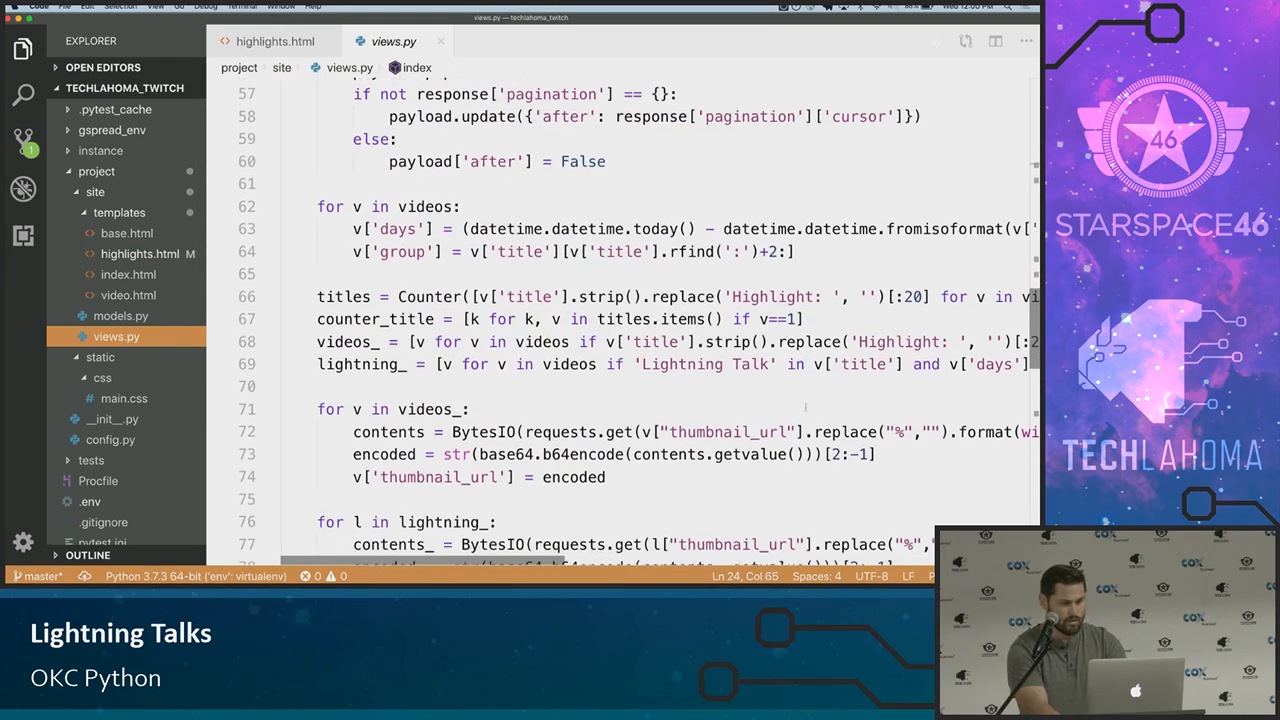
scroll("down", 3)
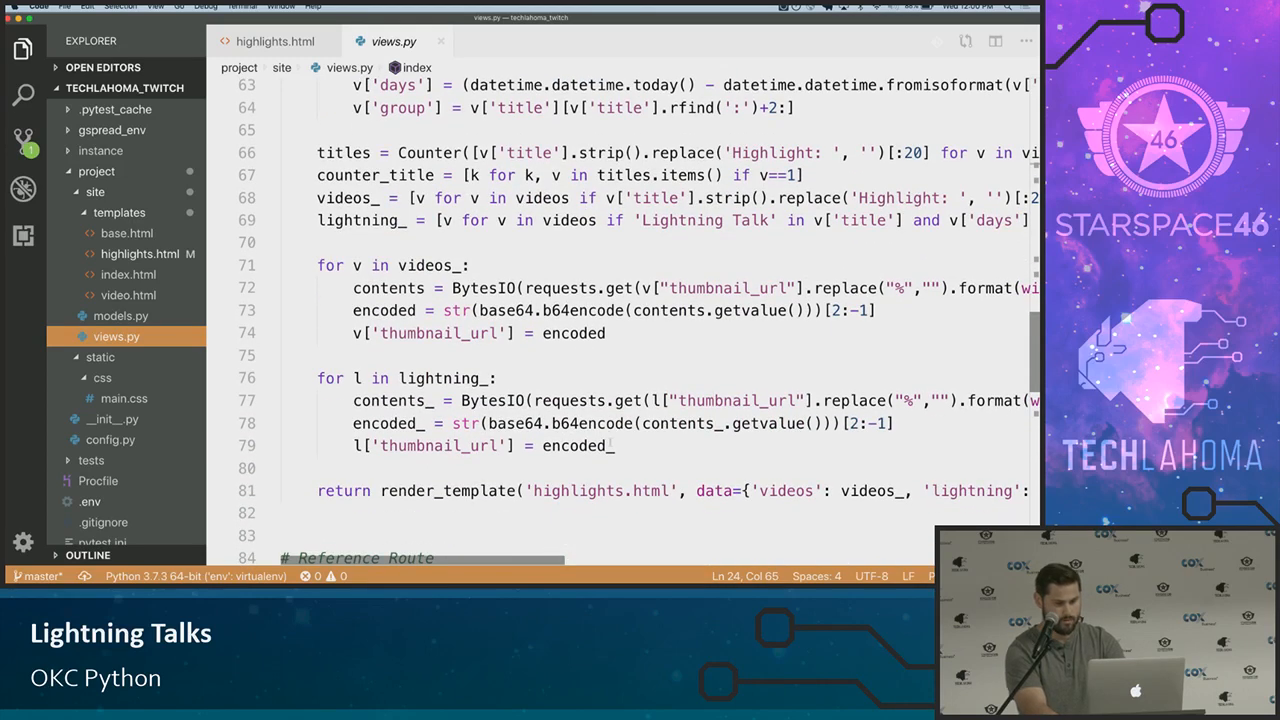
left_click_drag(335, 265, 615, 445)
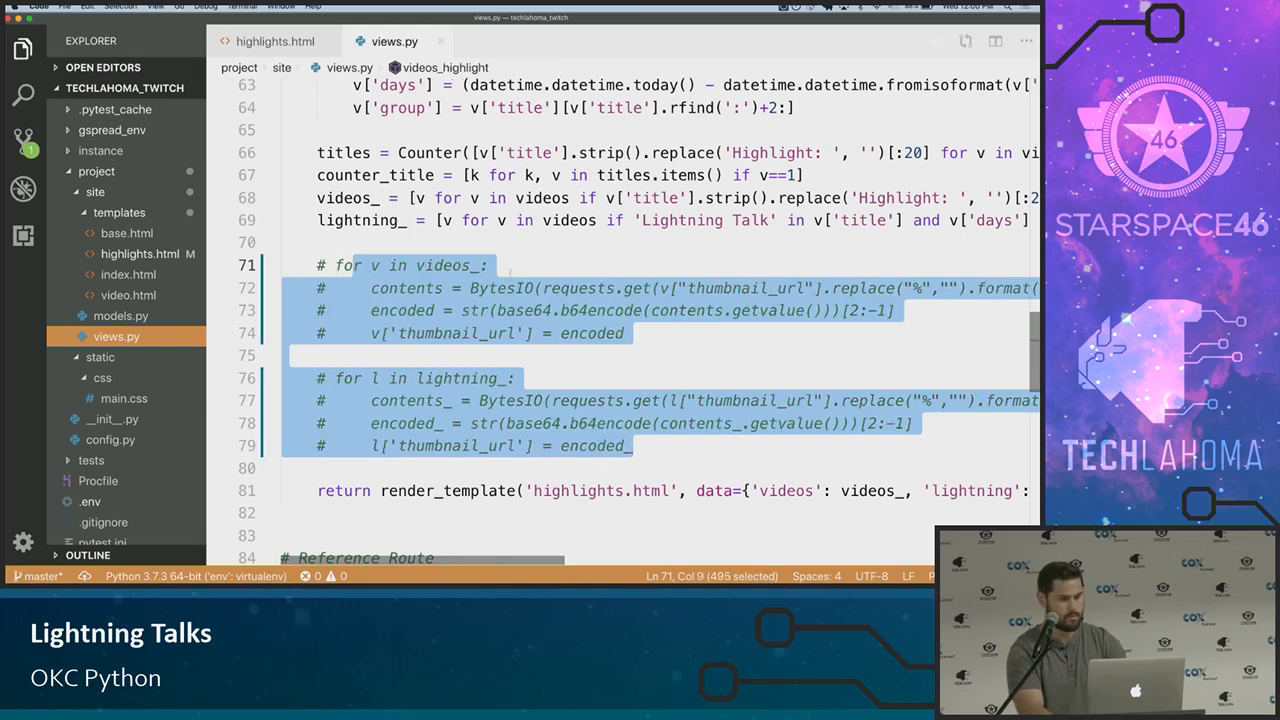
Review the highlights.html template below the commented-out thumbnail code
left_click(275, 41)
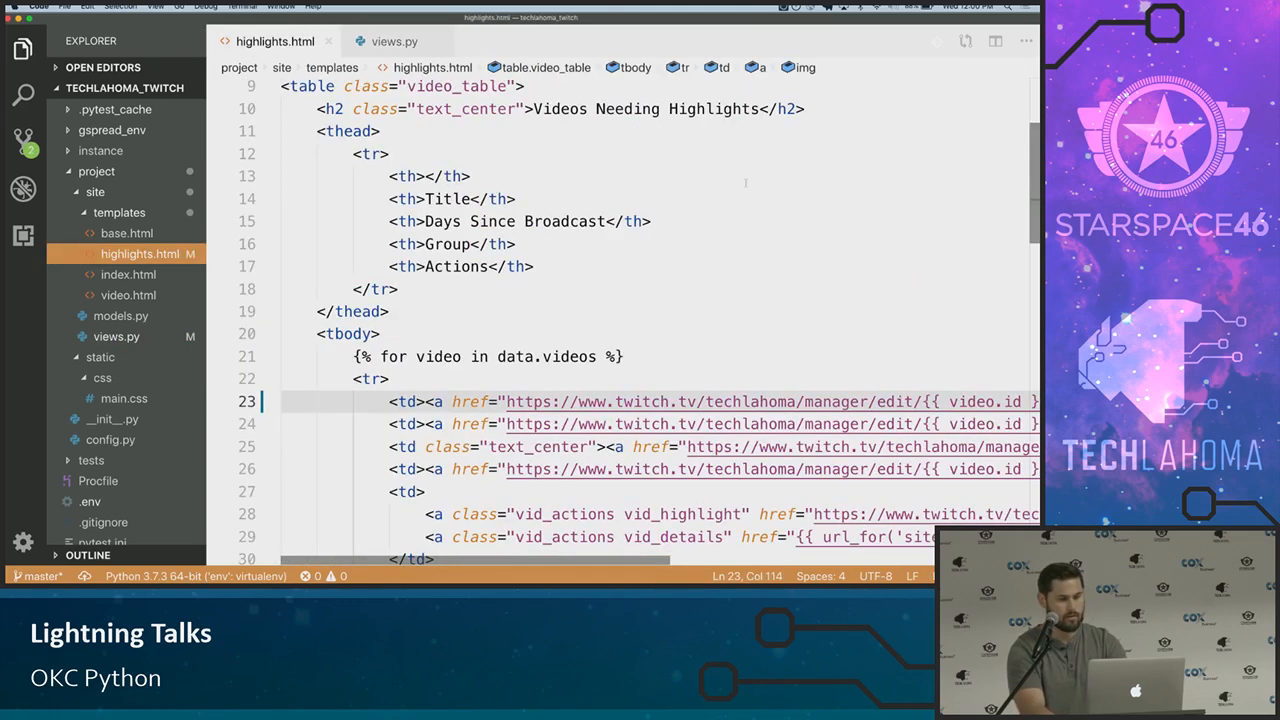
scroll("down", 3)
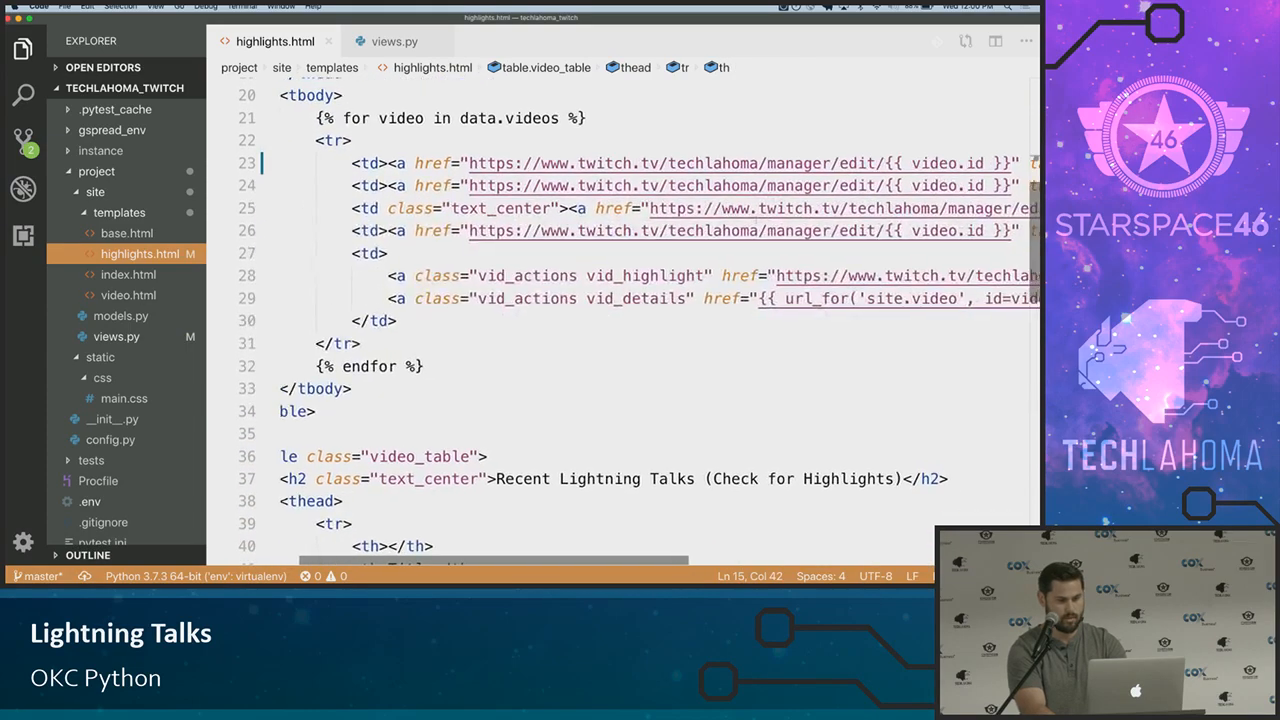
scroll("down", 3)
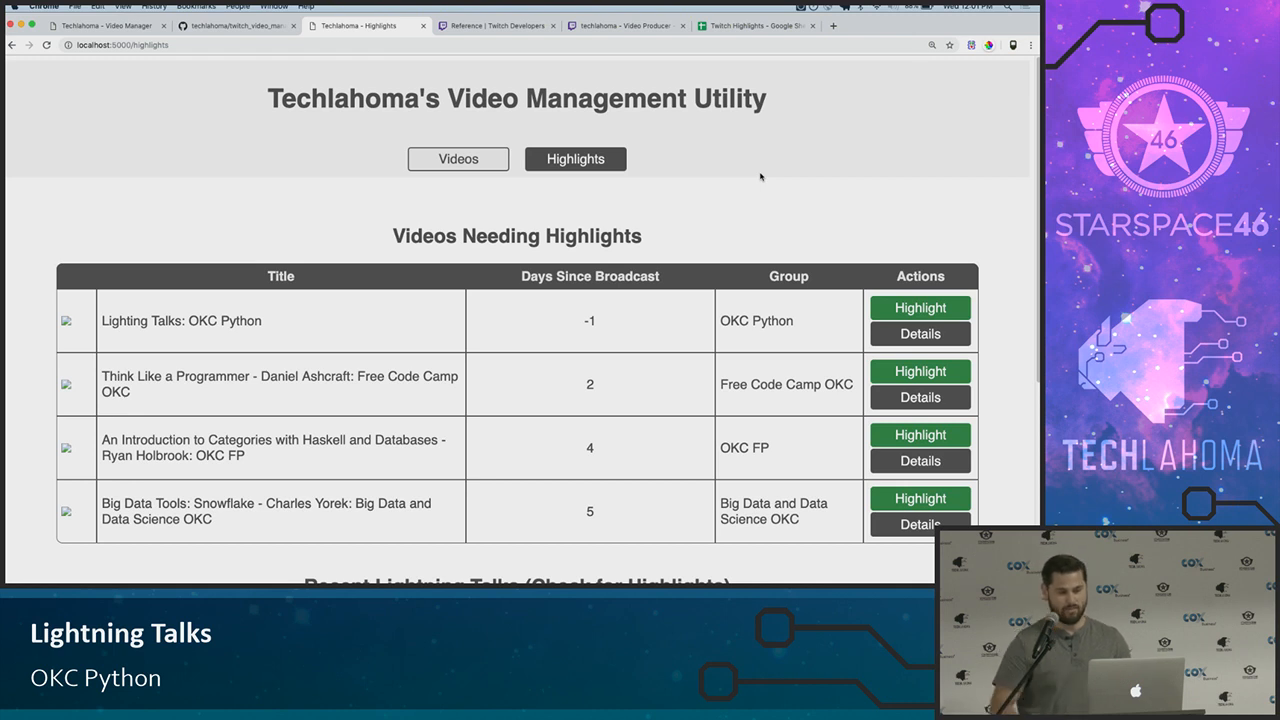
mouse_move(779, 218)
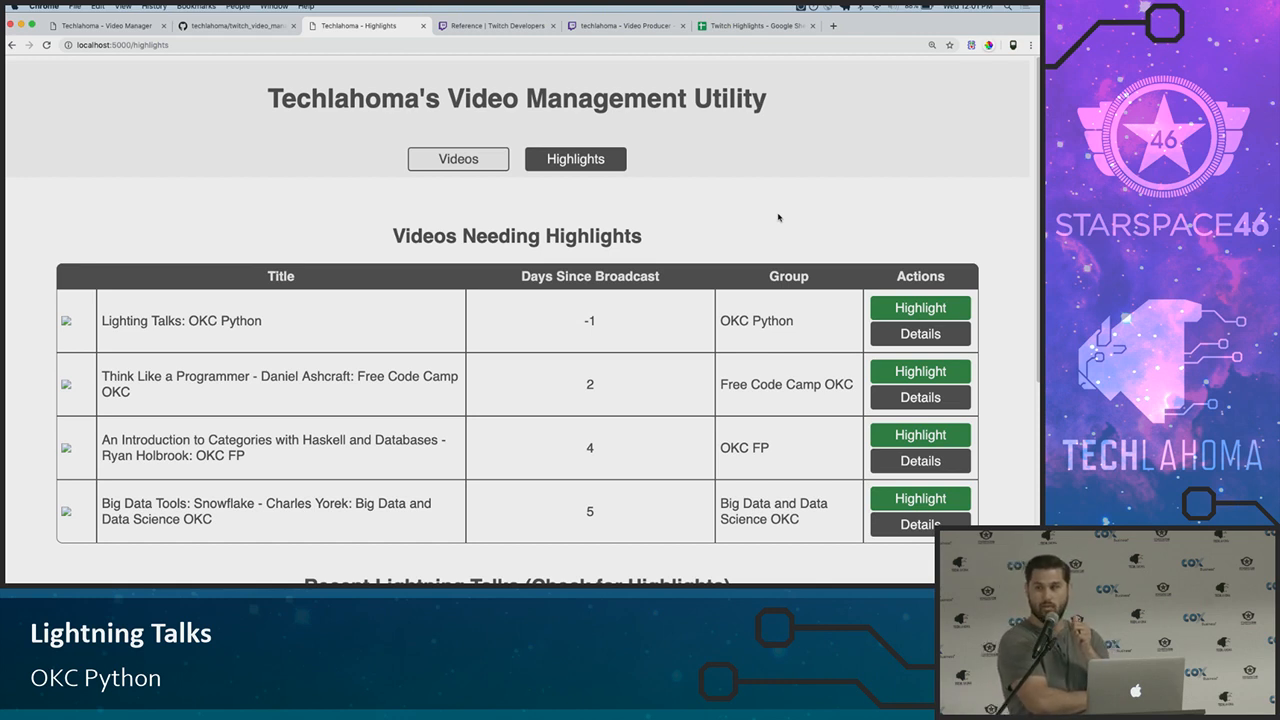
mouse_move(897, 155)
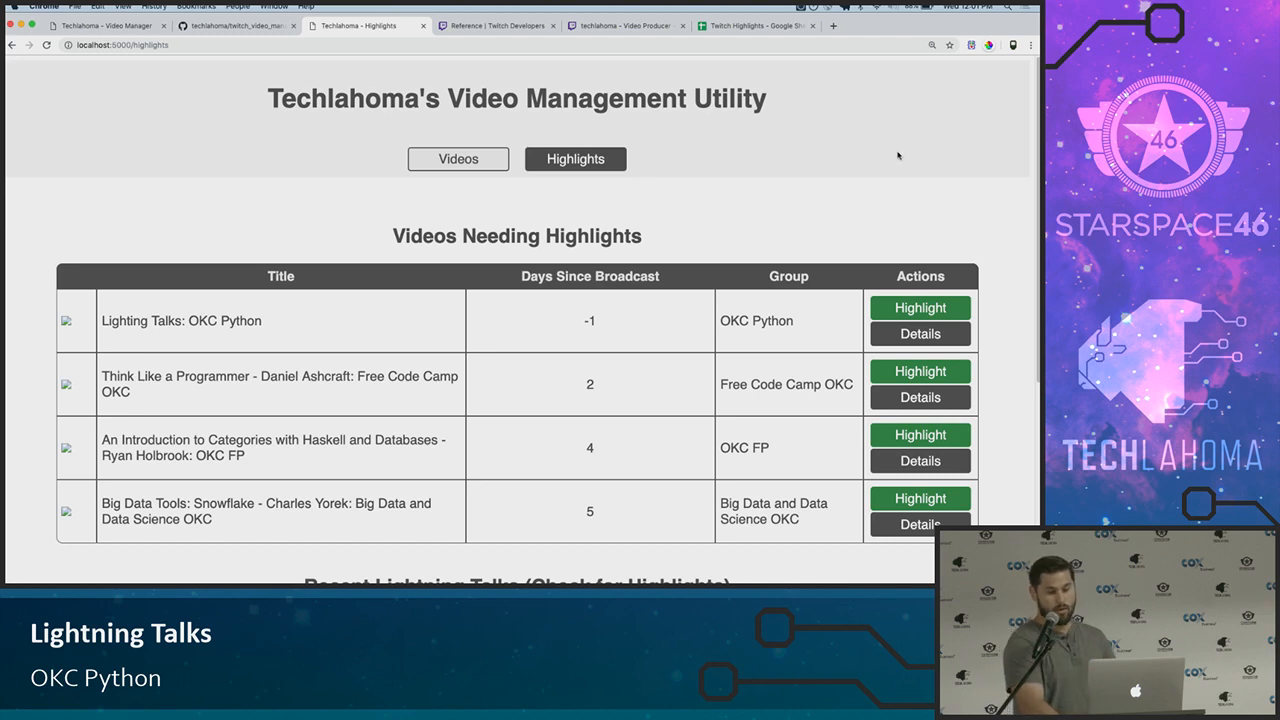
Scroll the highlights page to the Lighting Talks: OKC Python row for its Details
scroll("down", 3)
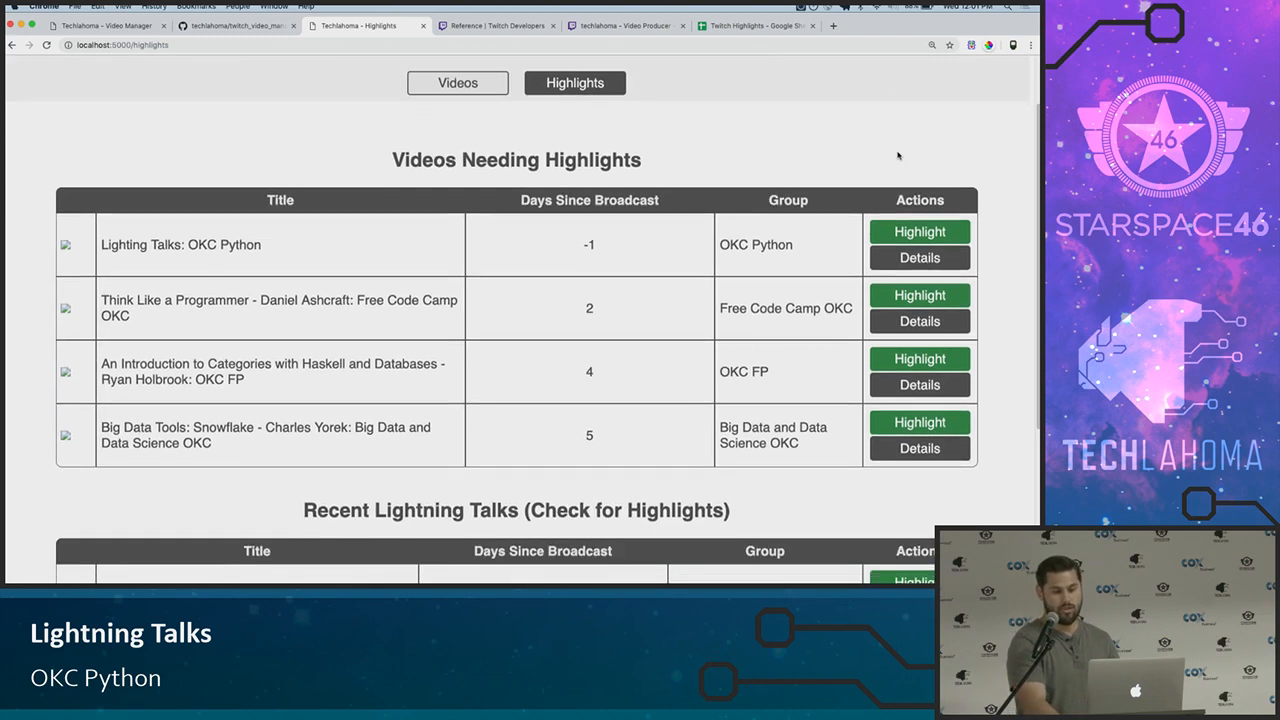
mouse_move(1021, 190)
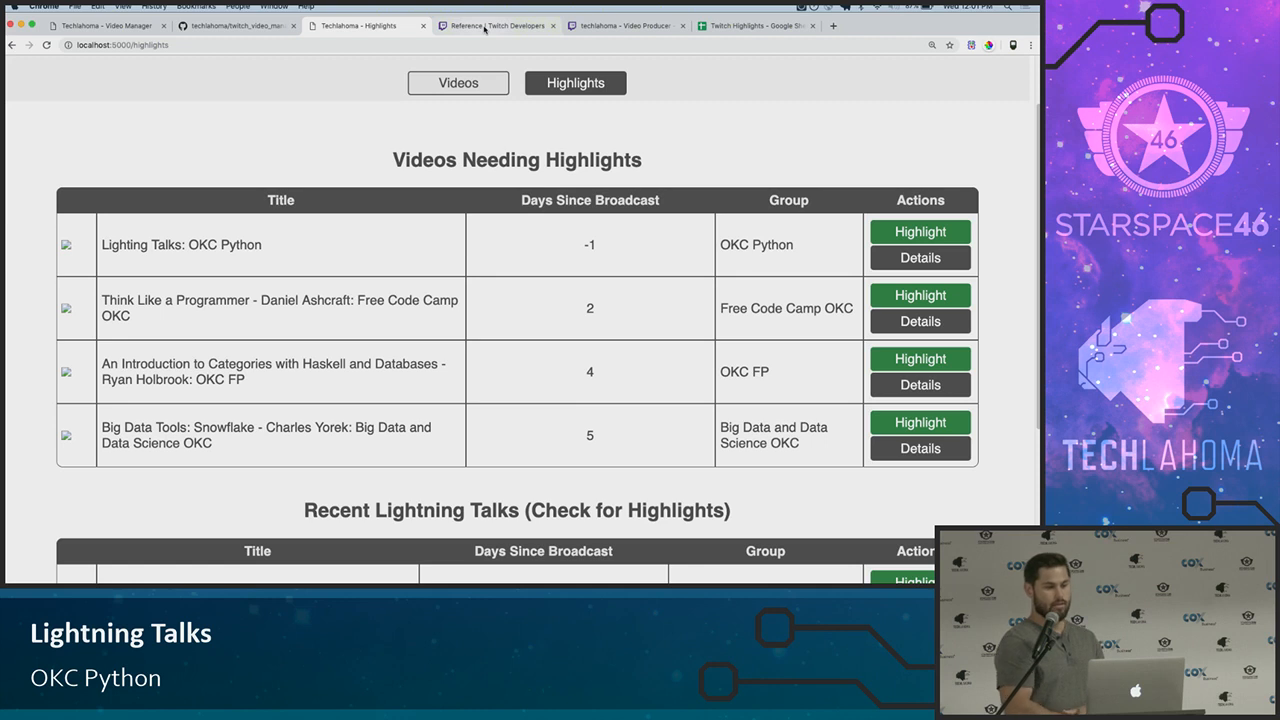
mouse_move(497, 25)
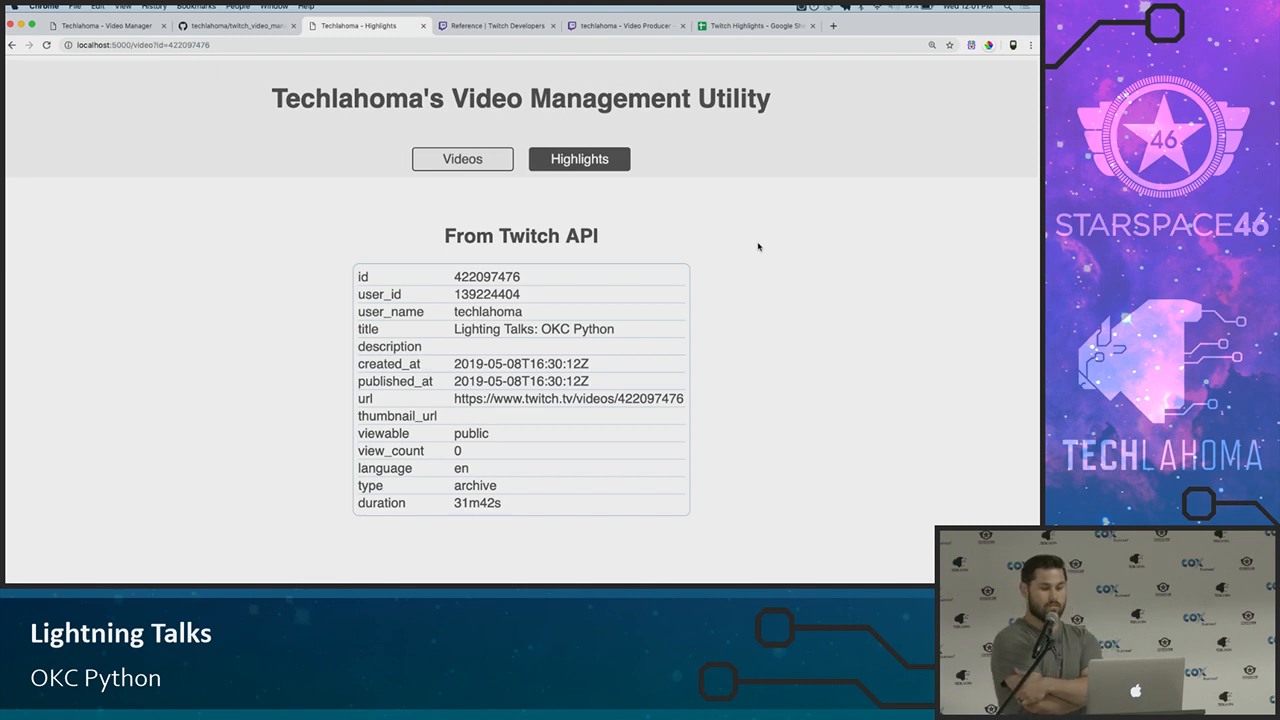
Zoom the OKC Python details page for reading, then return to the Highlights list
key("cmd+plus")
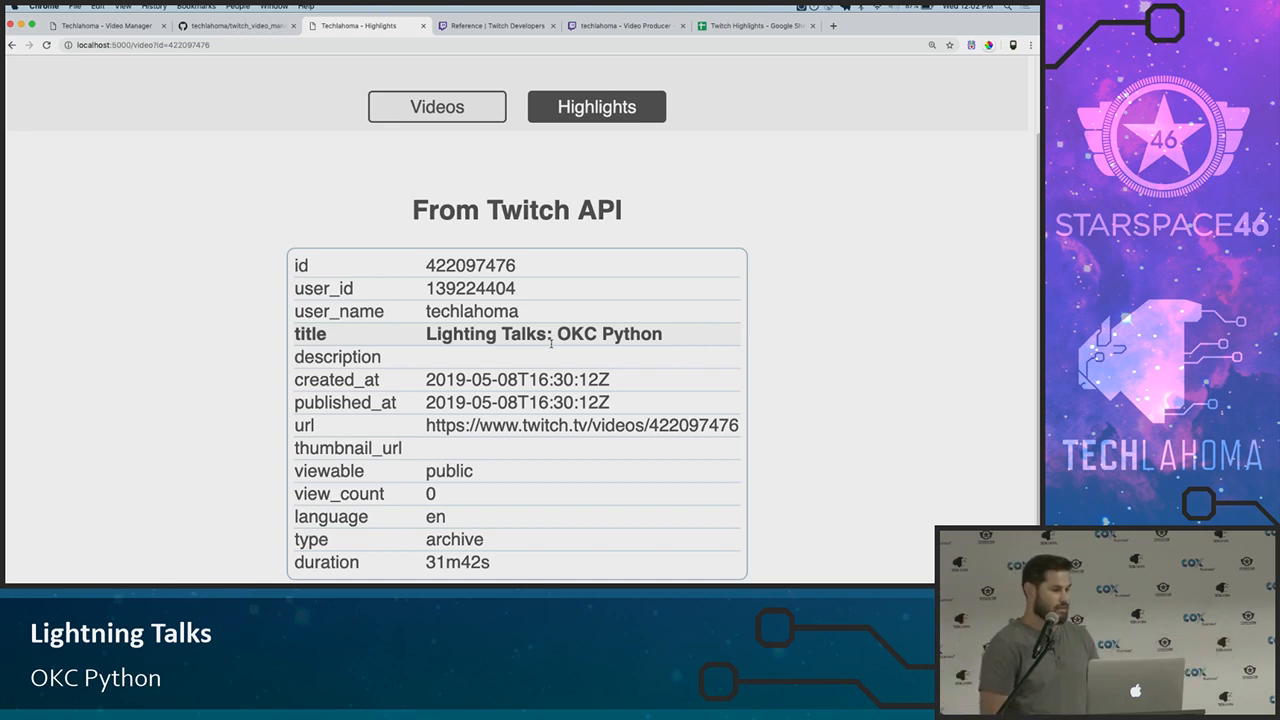
left_click(596, 106)
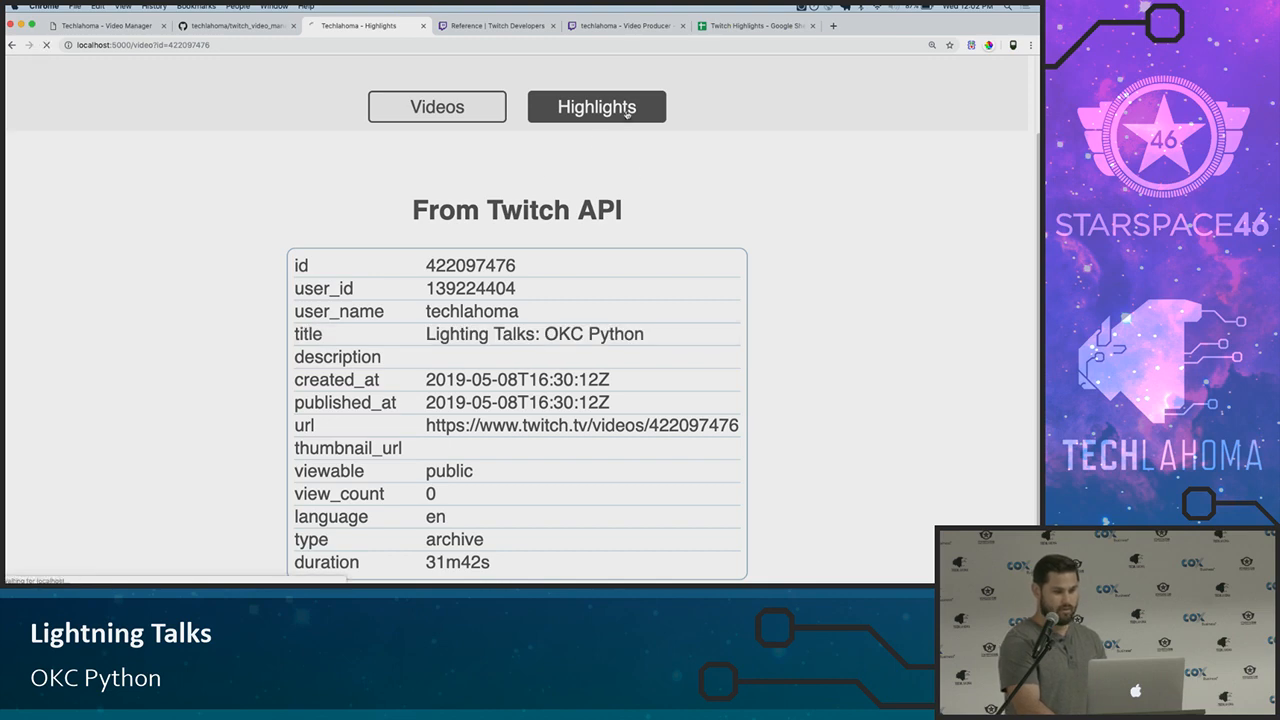
left_click(596, 106)
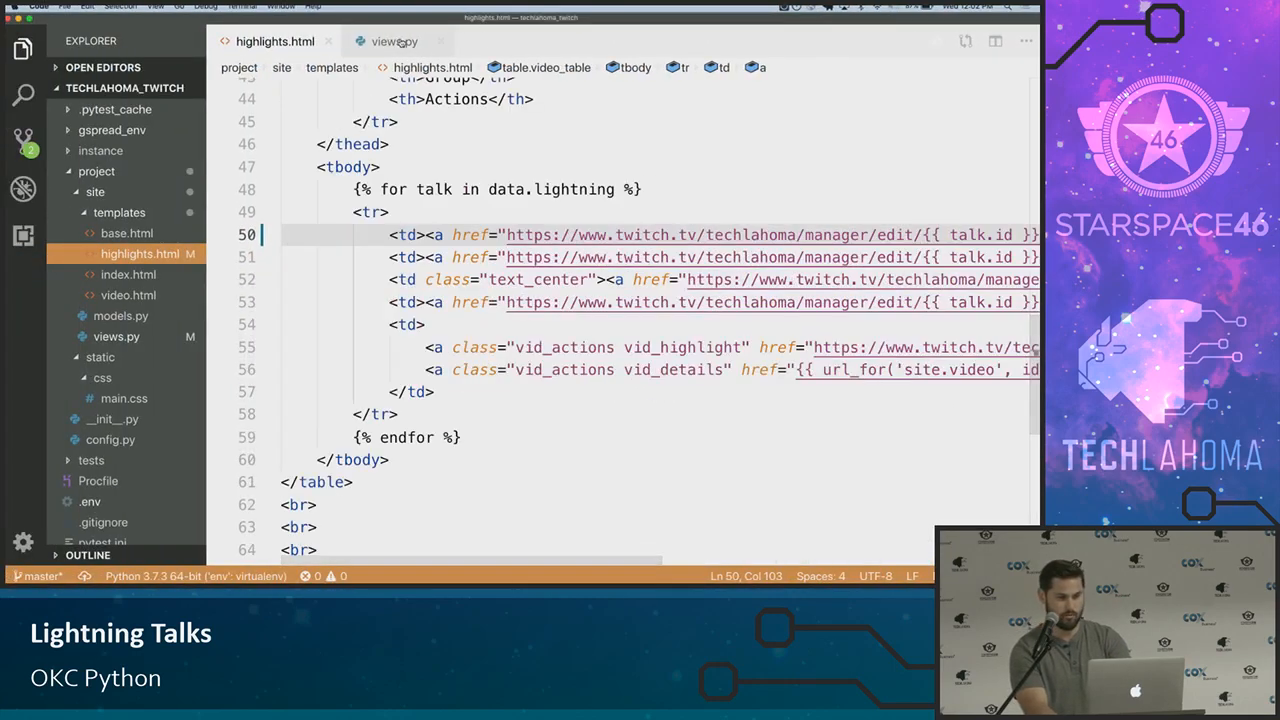
In views.py, walk through the videos_highlight route's Twitch fetch and pagination code
left_click(394, 41)
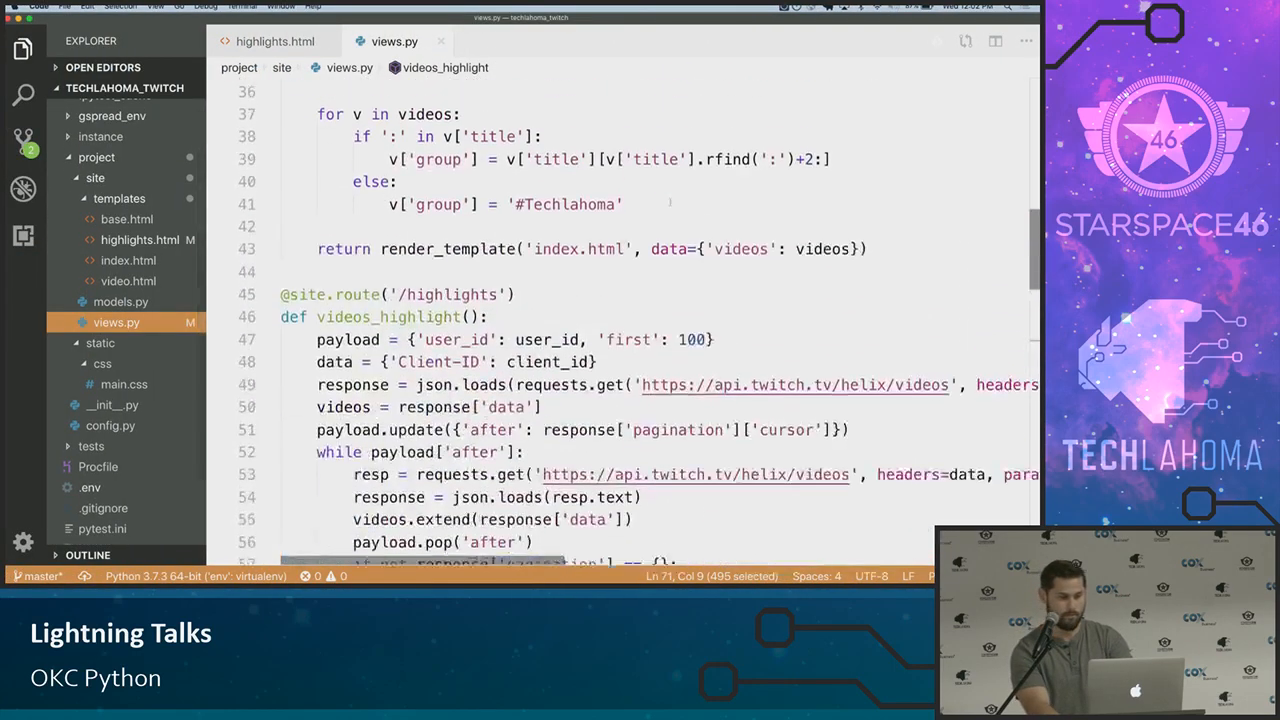
scroll("down", 3)
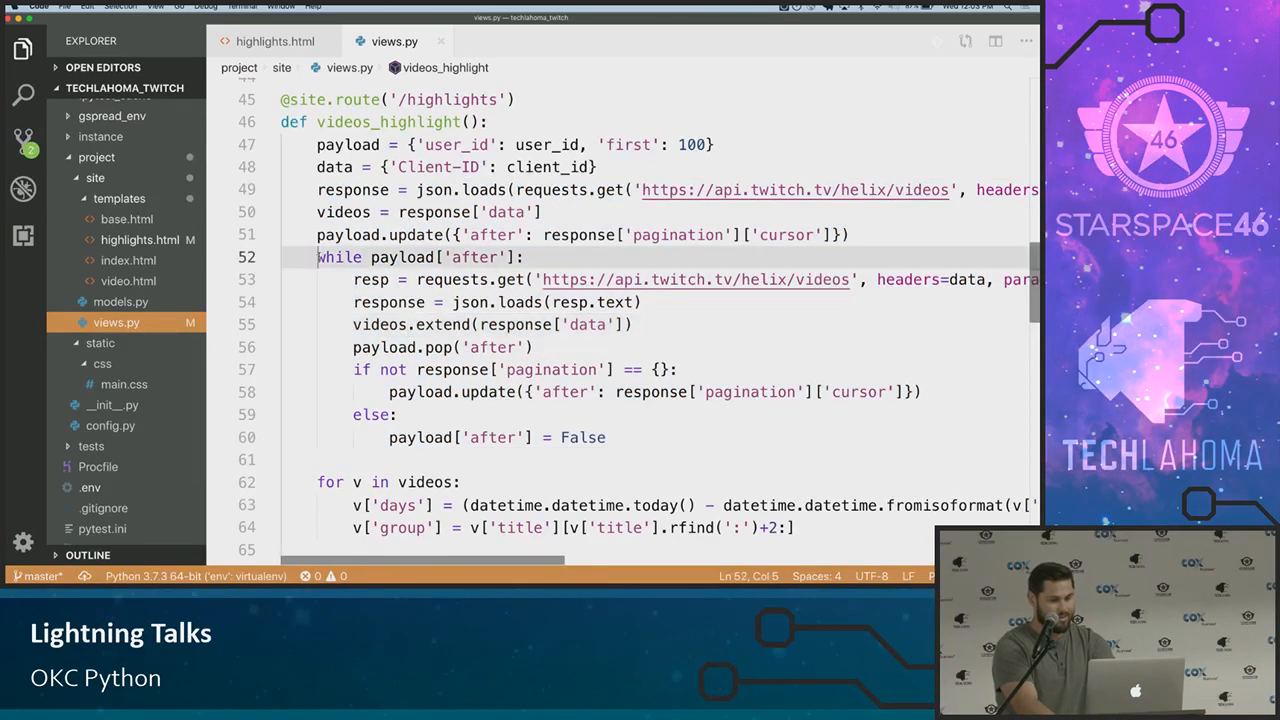
left_click_drag(317, 257, 605, 437)
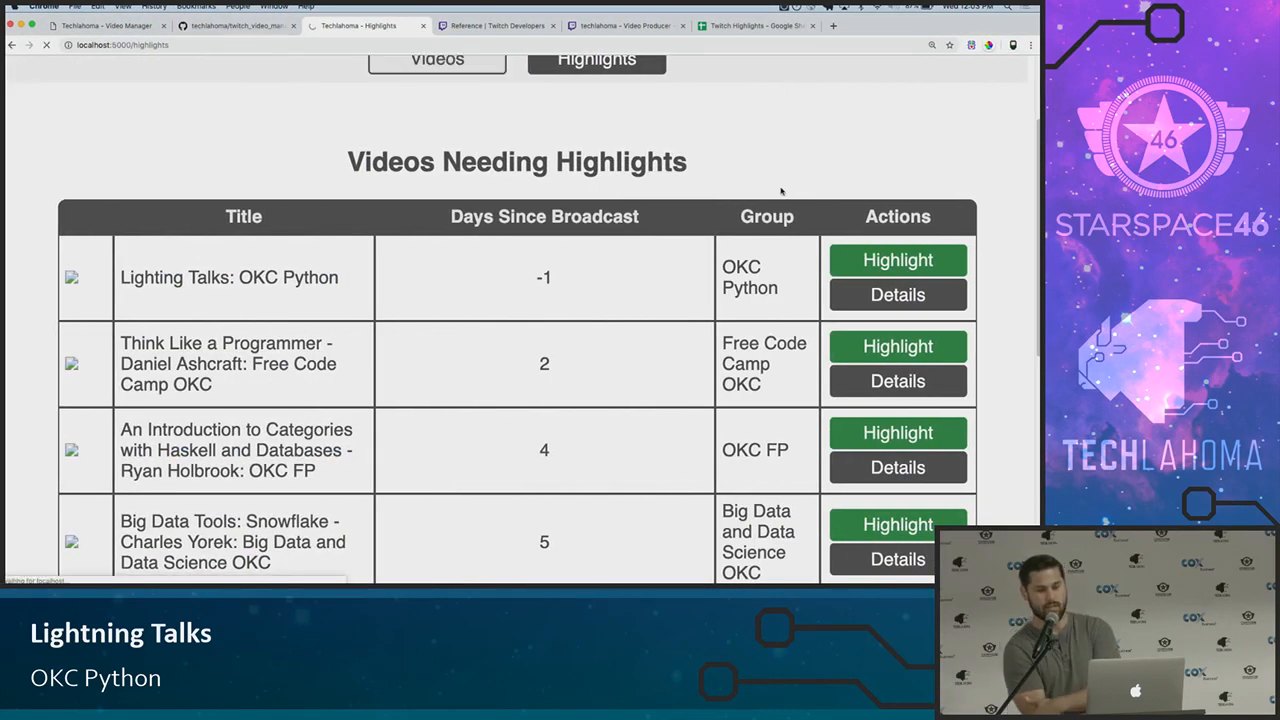
left_click(437, 195)
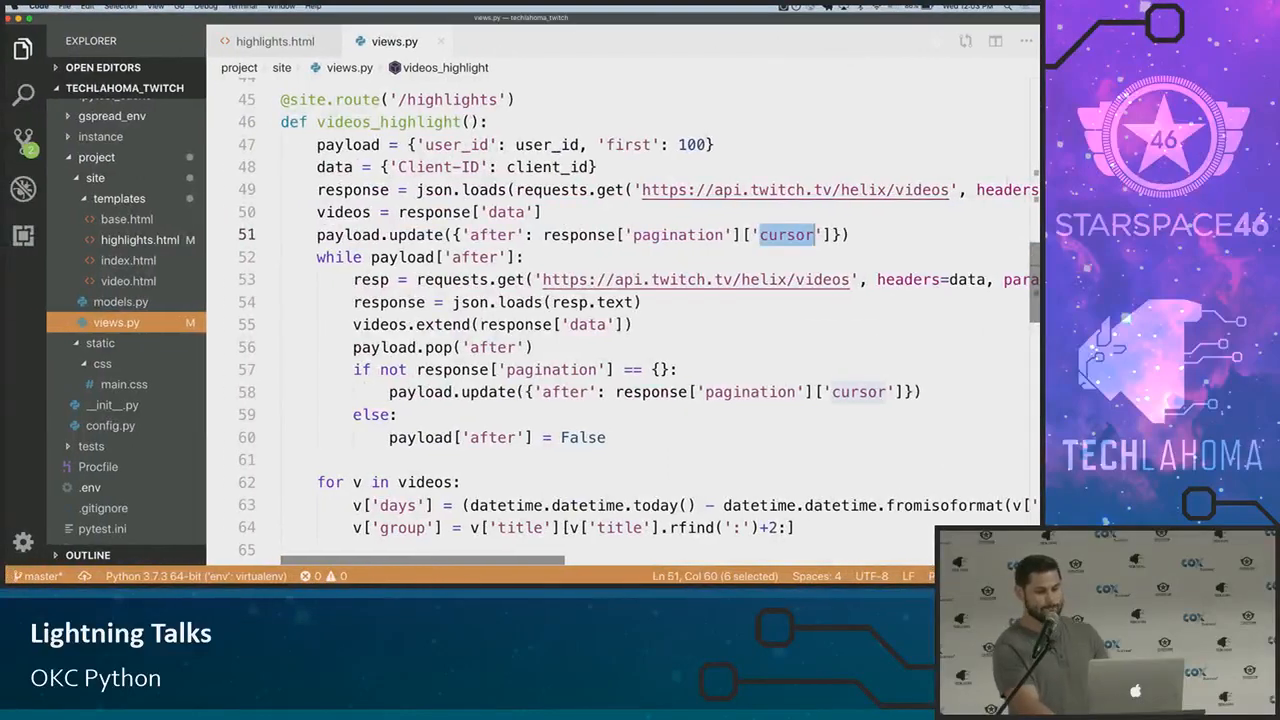
Locate the days-since-broadcast and group calculations, selecting the days field in the video loop
scroll("down", 3)
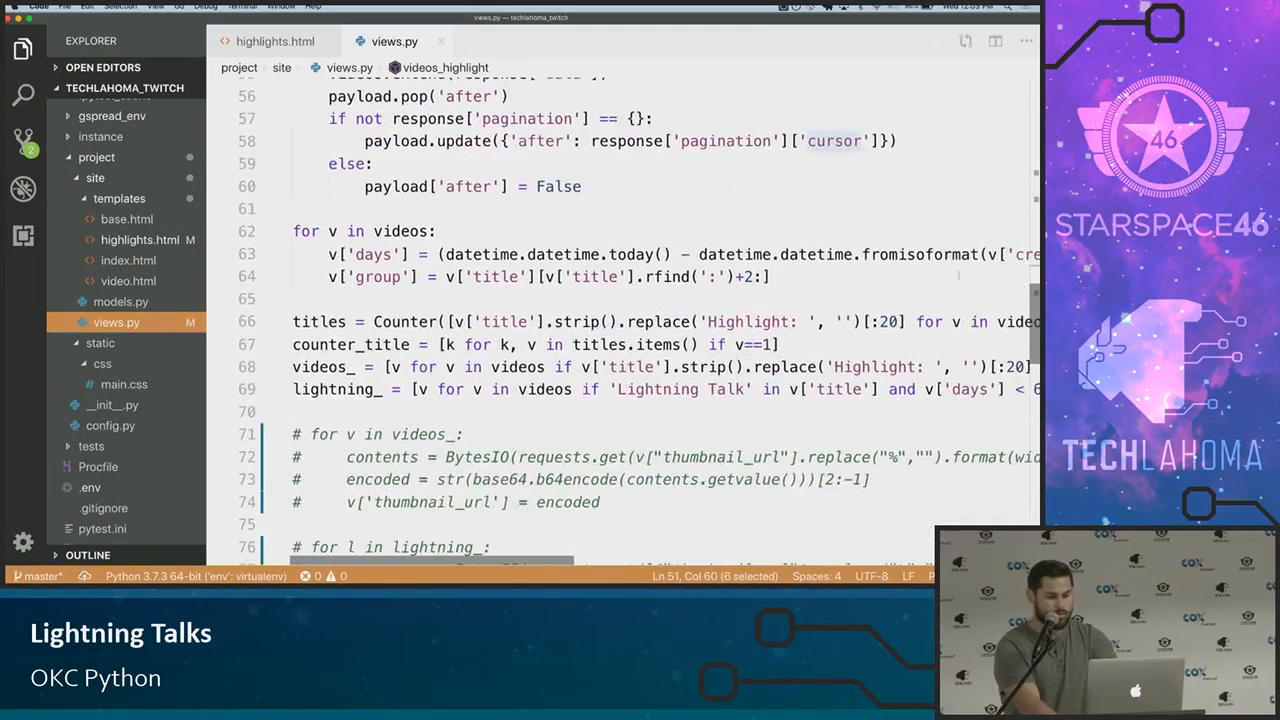
scroll("down", 3)
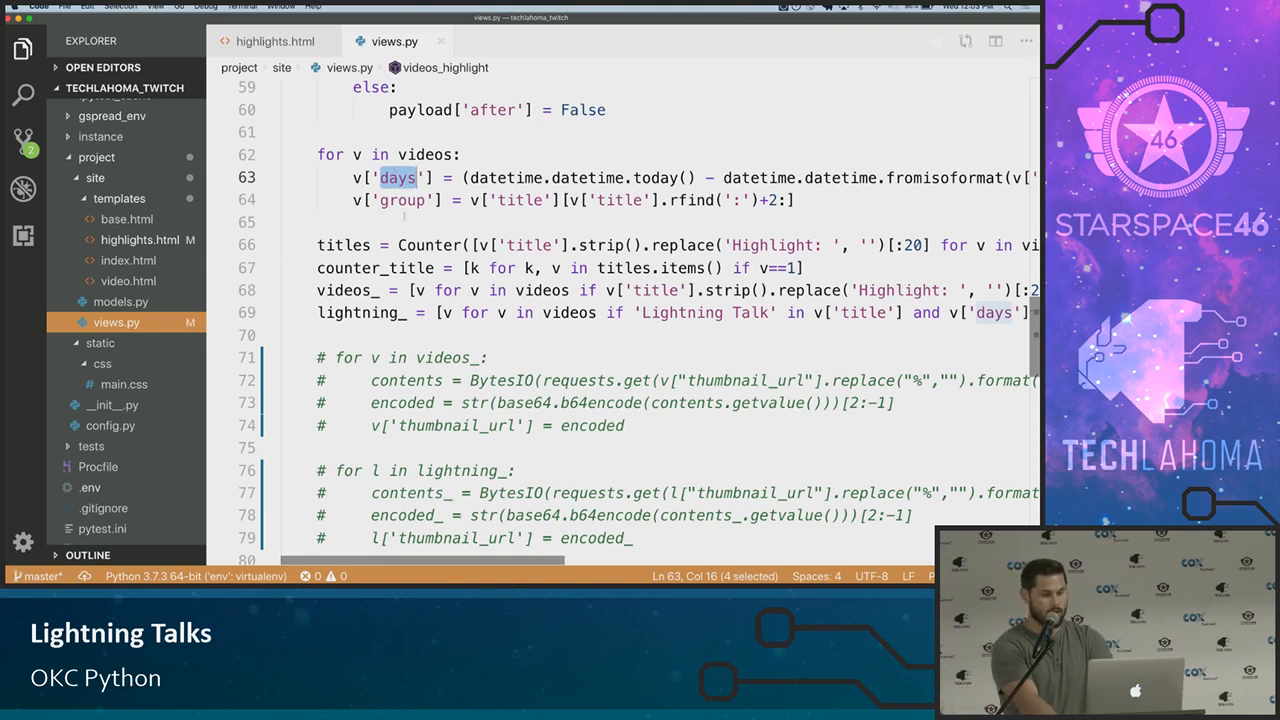
double_click(401, 200)
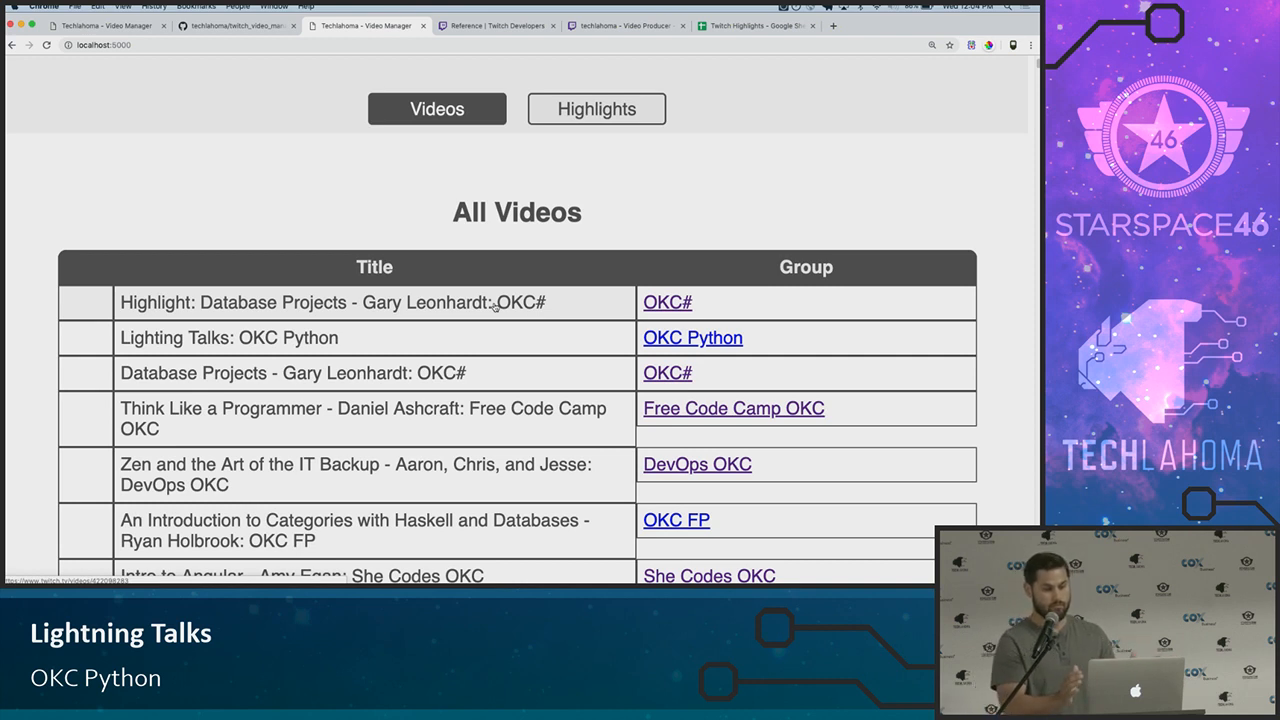
mouse_move(575, 270)
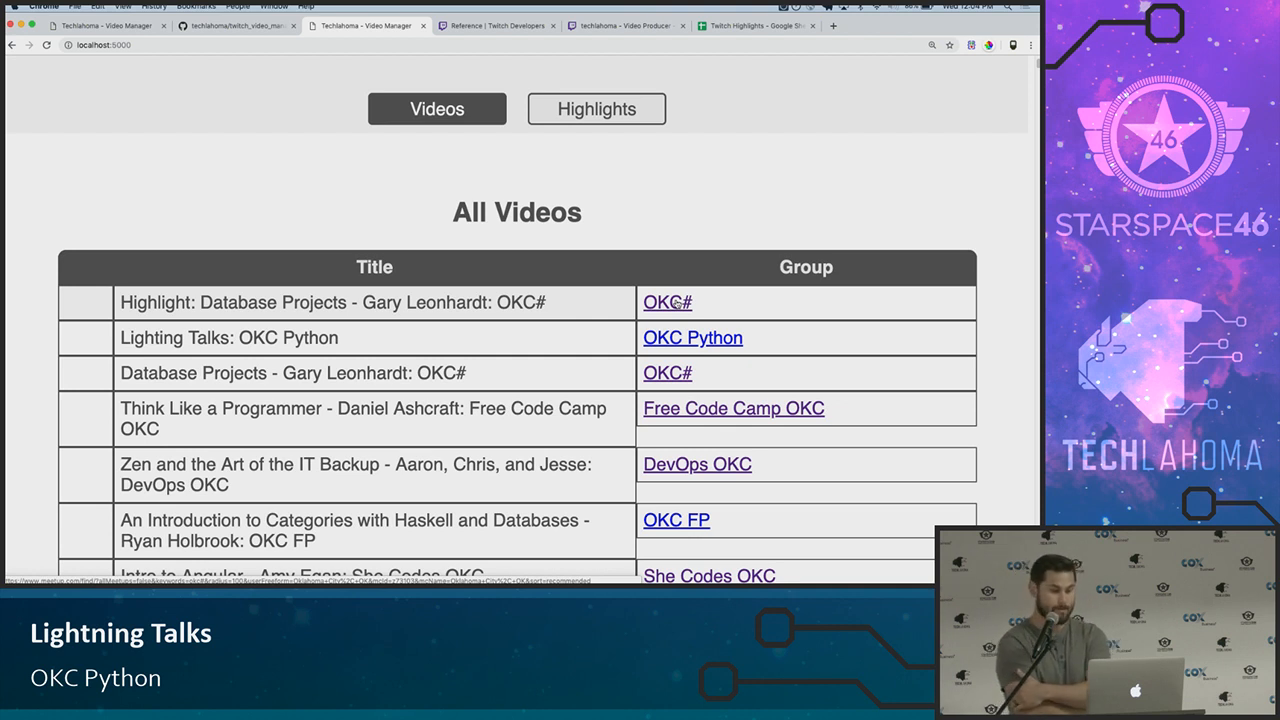
Show the localhost:5000 All Videos list of broadcast titles with group links
left_click(596, 108)
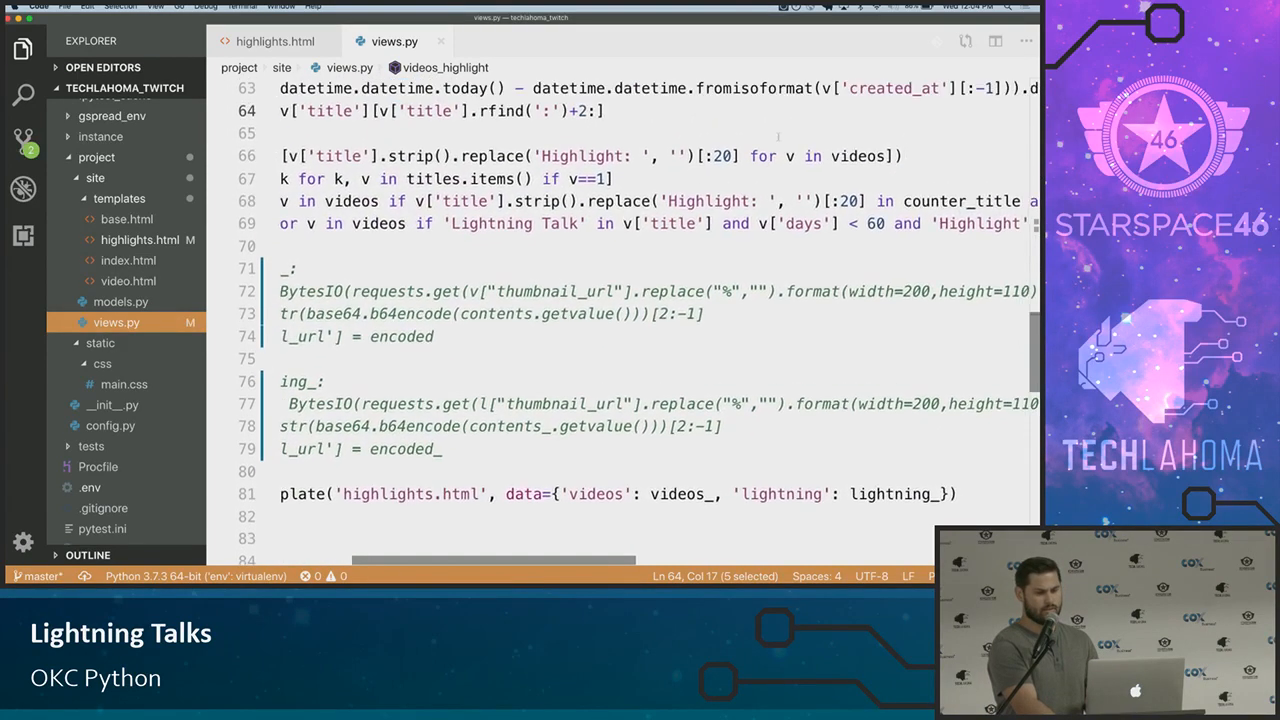
scroll("left", 3)
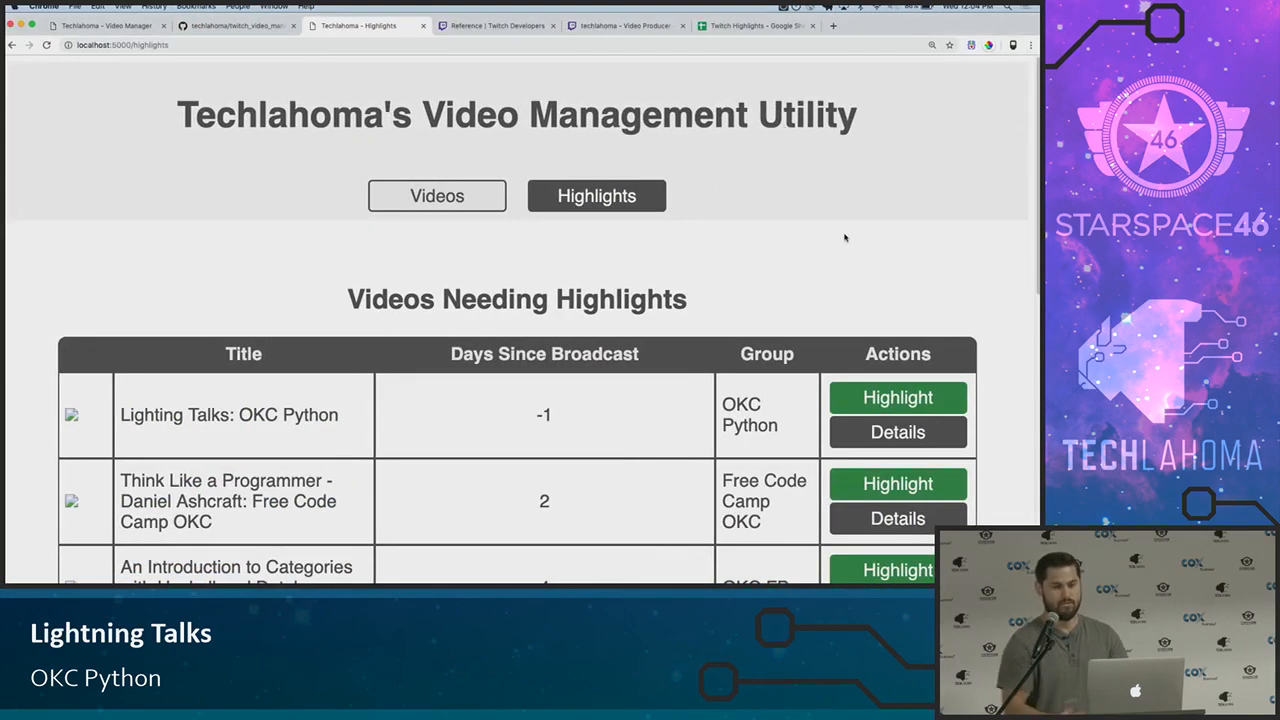
scroll("down", 3)
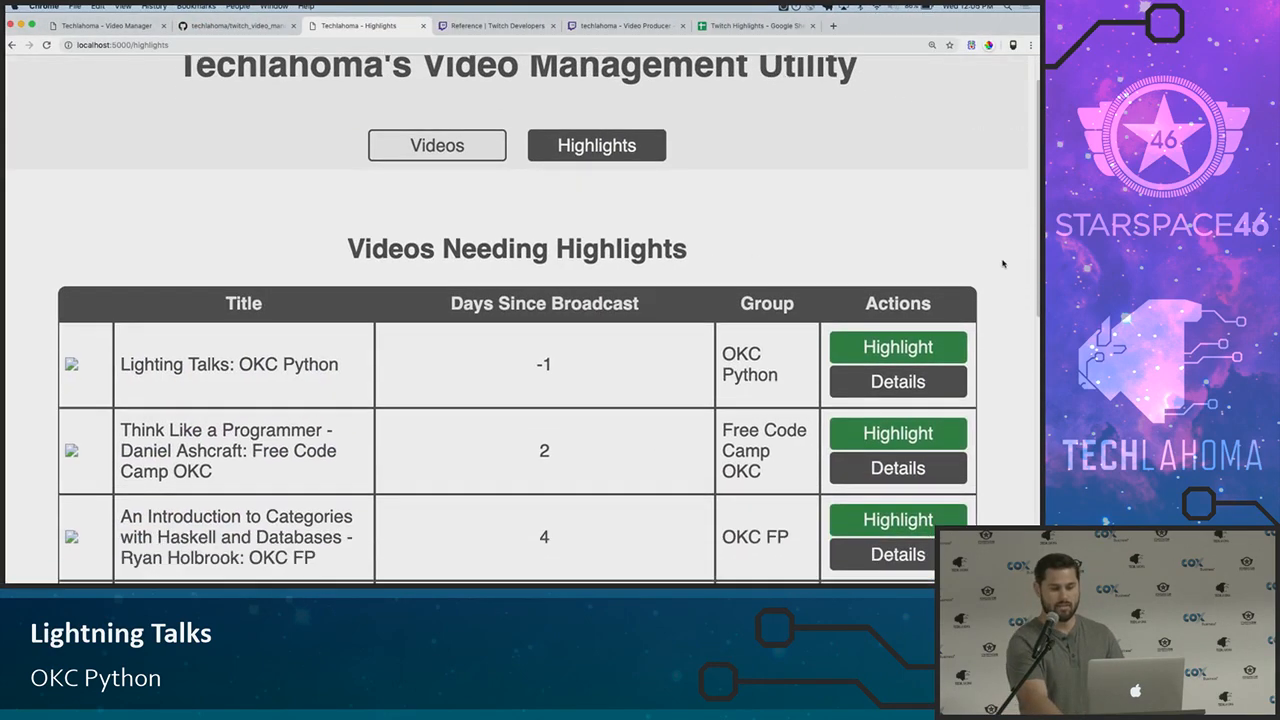
scroll("down", 3)
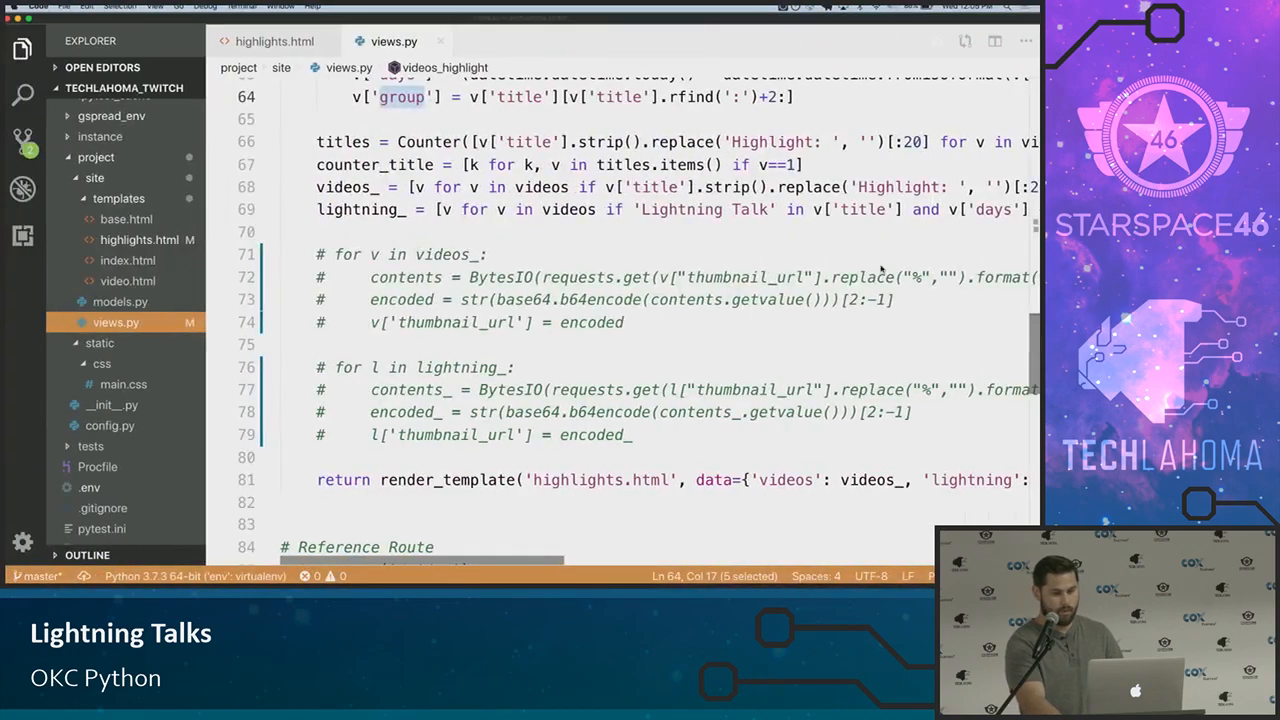
scroll("right", 3)
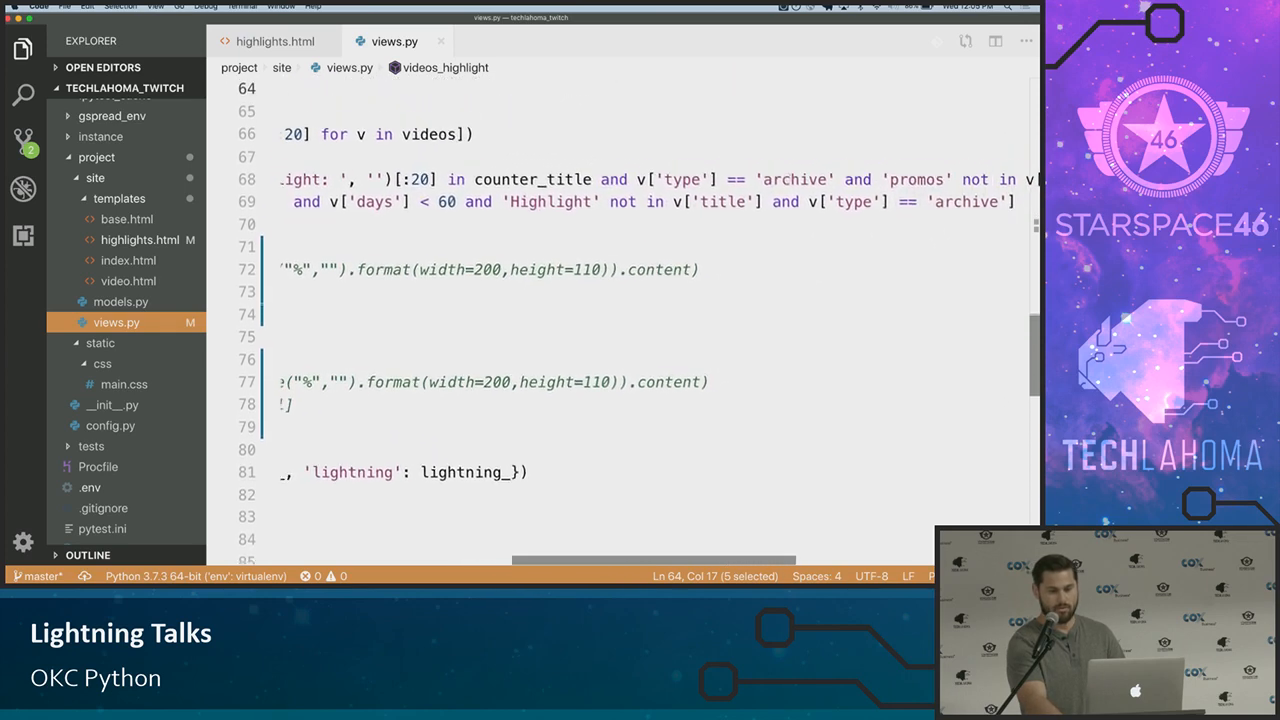
double_click(711, 201)
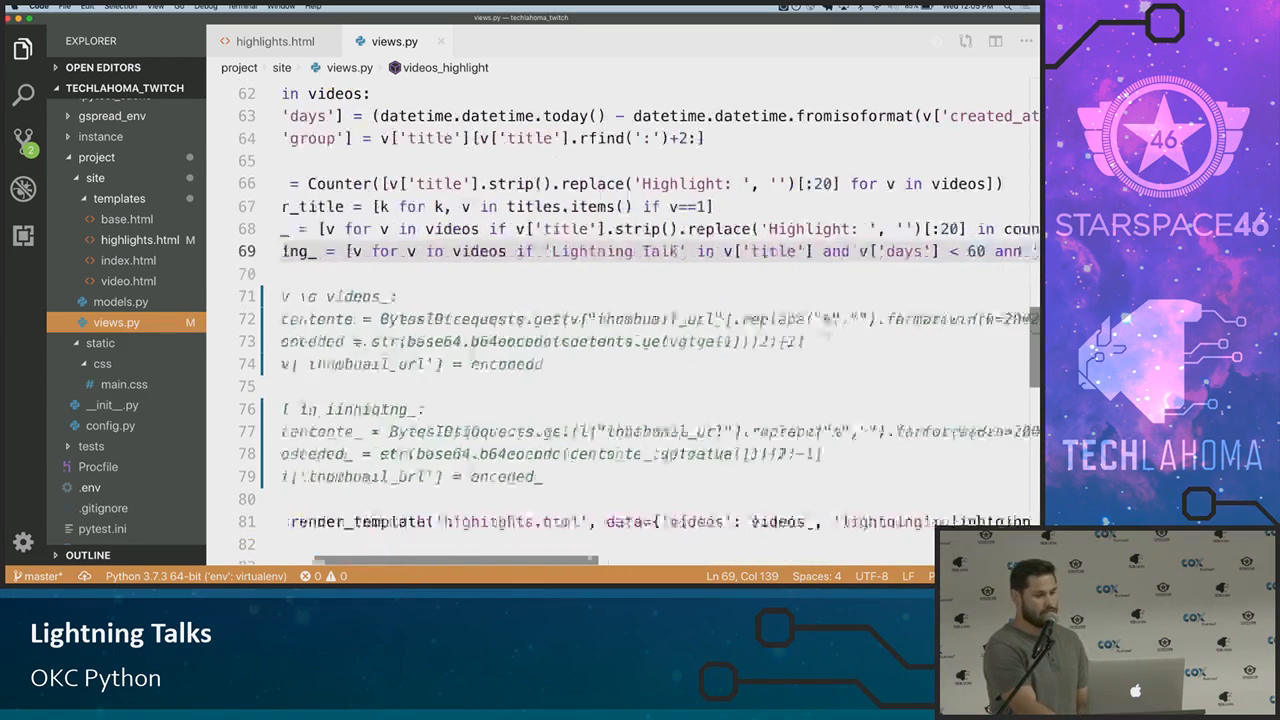
scroll("down", 3)
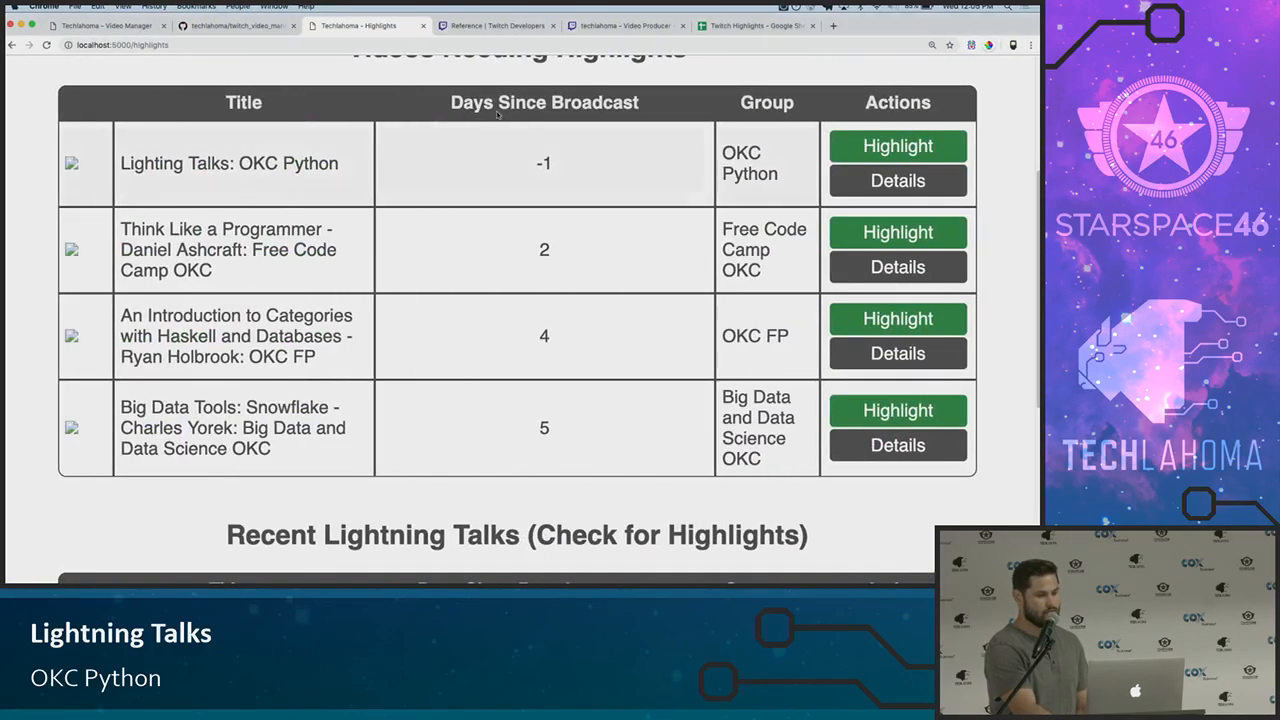
Bring the Recent Lightning Talks table of three talks into view, then move to Twitch's Video Producer
scroll("down", 3)
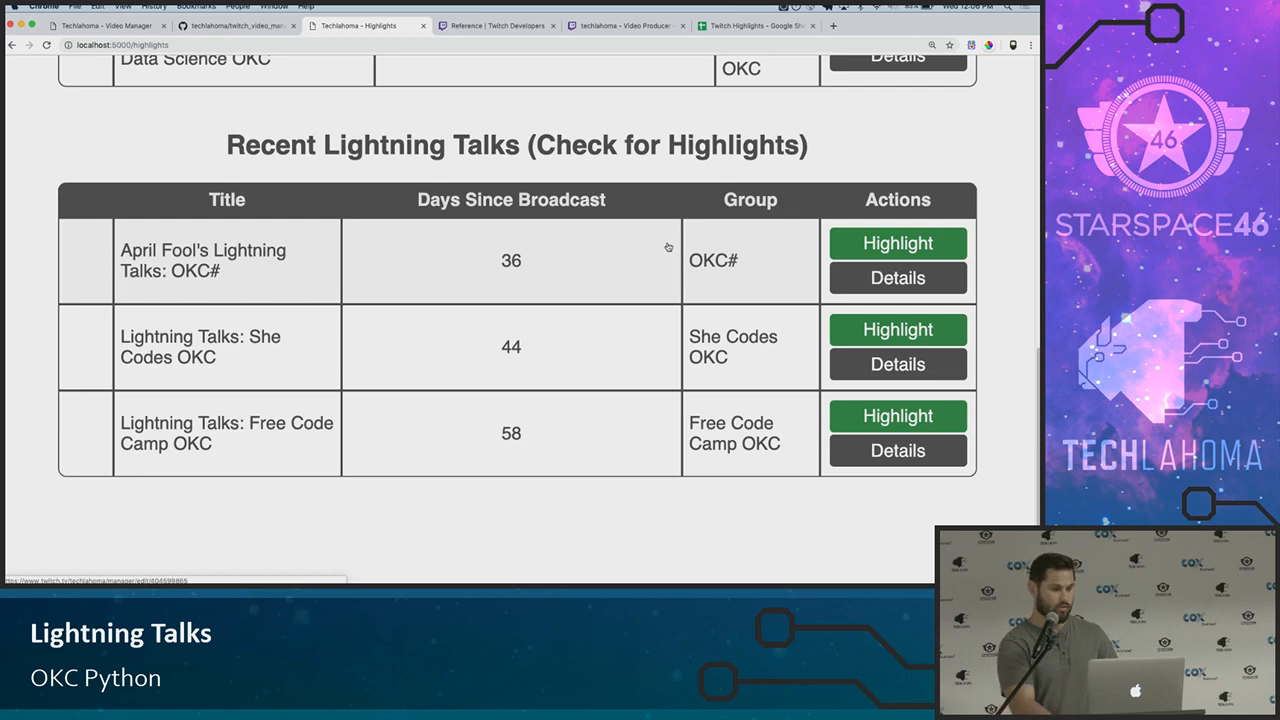
left_click(625, 25)
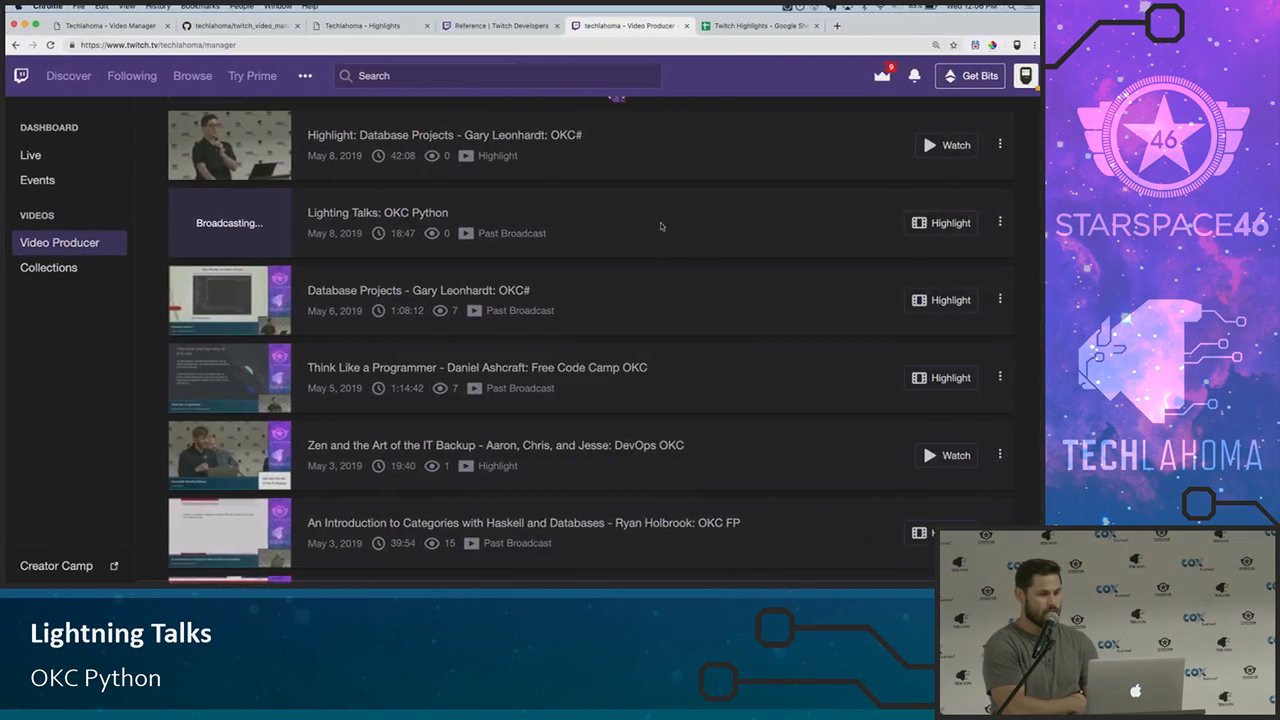
Switch to the Twitch Video Producer tab listing past broadcasts and highlights
left_click(107, 25)
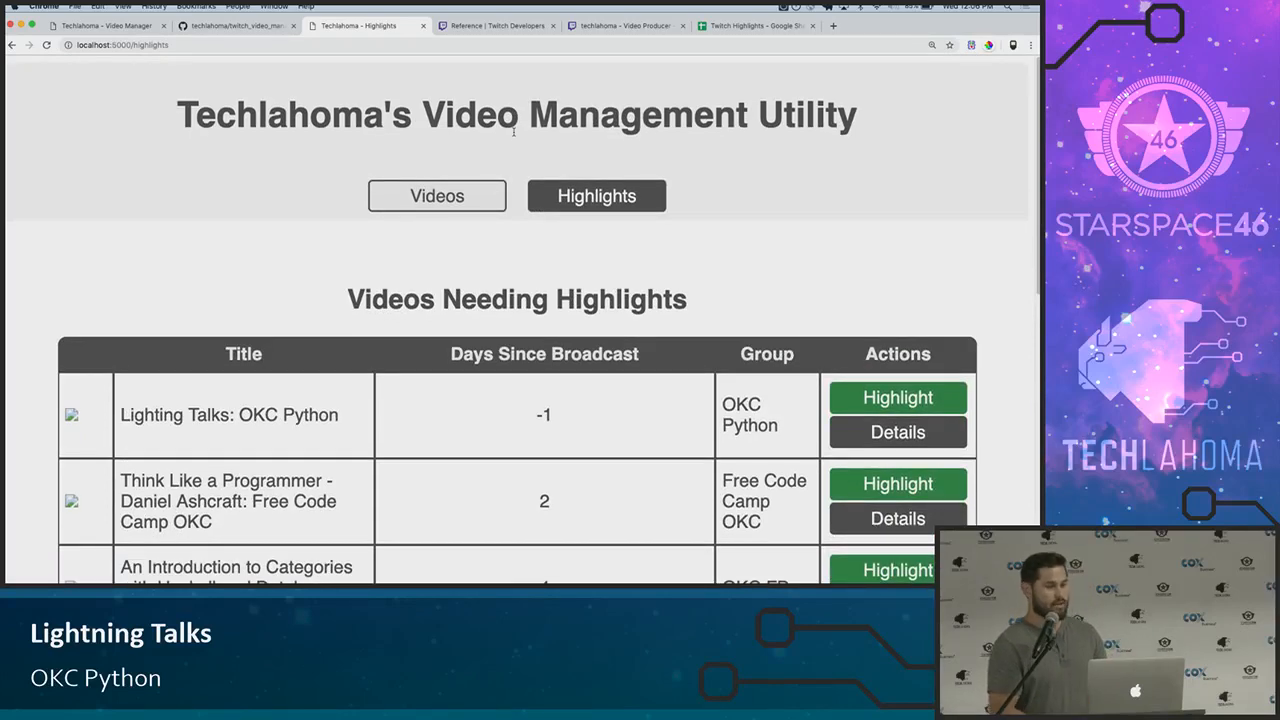
Review the twitch_video_manager README description and setup instructions on GitHub
left_click(235, 25)
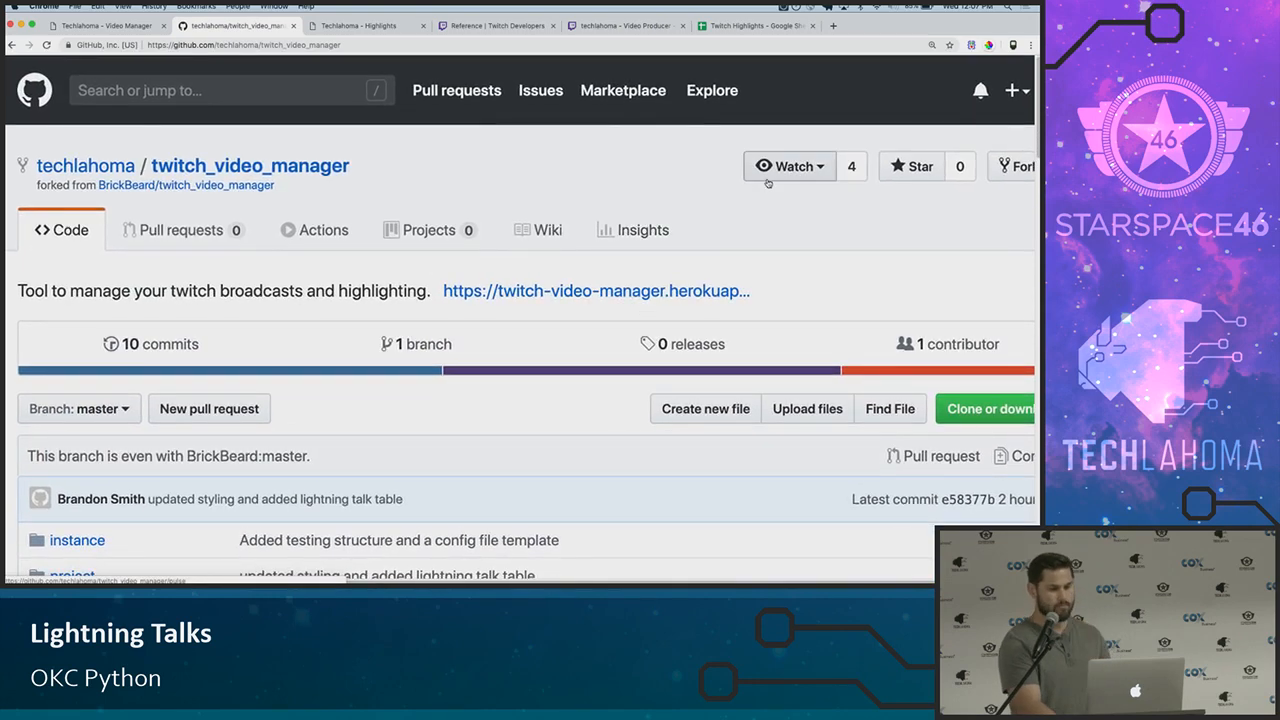
scroll("down", 3)
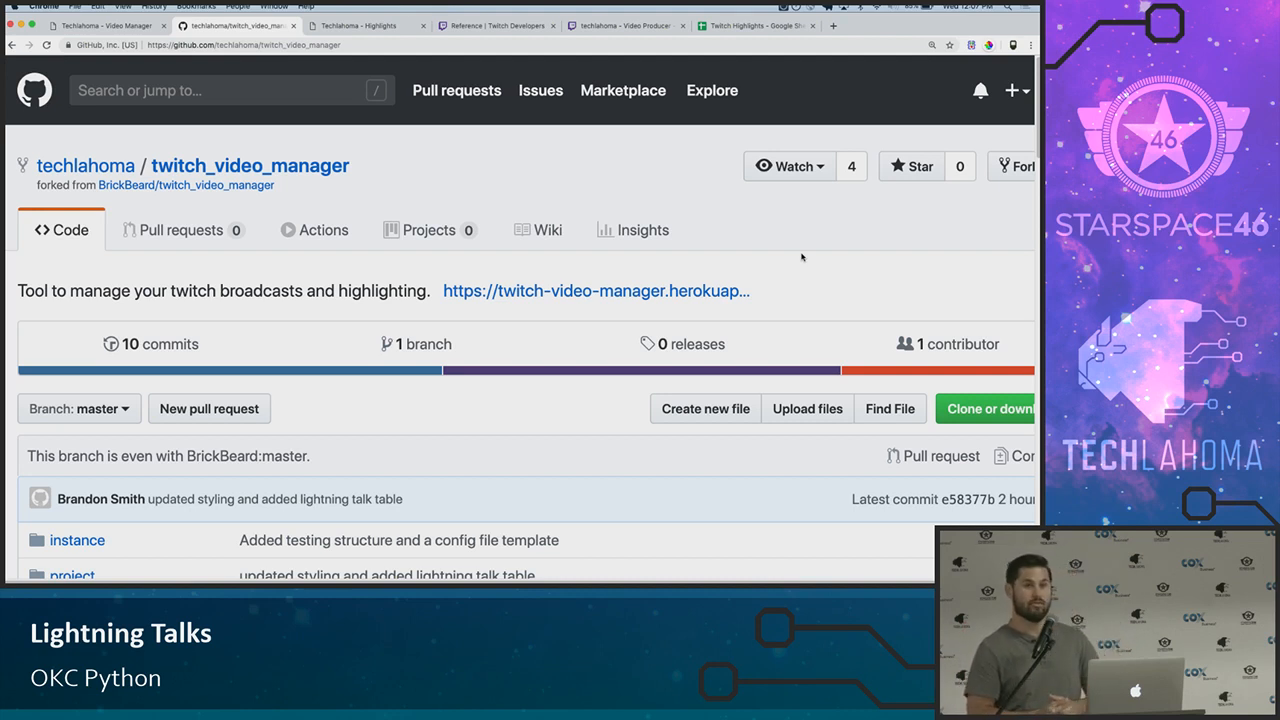
scroll("down", 3)
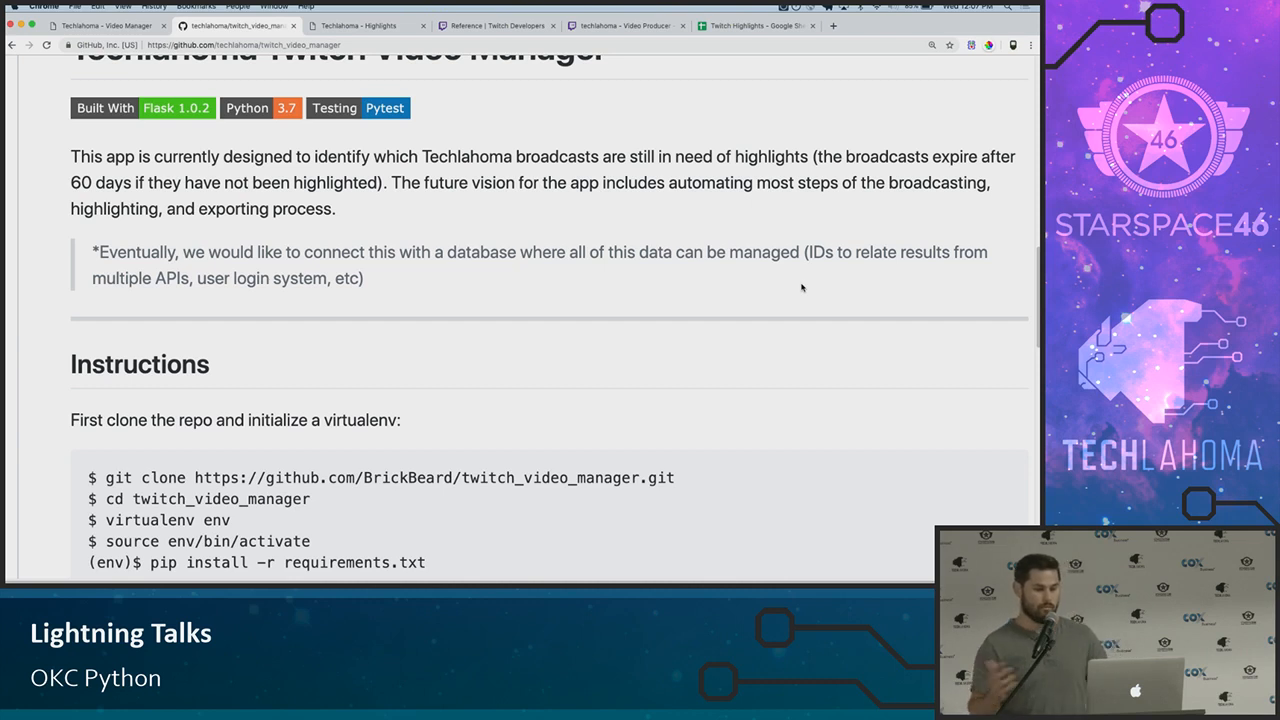
mouse_move(620, 276)
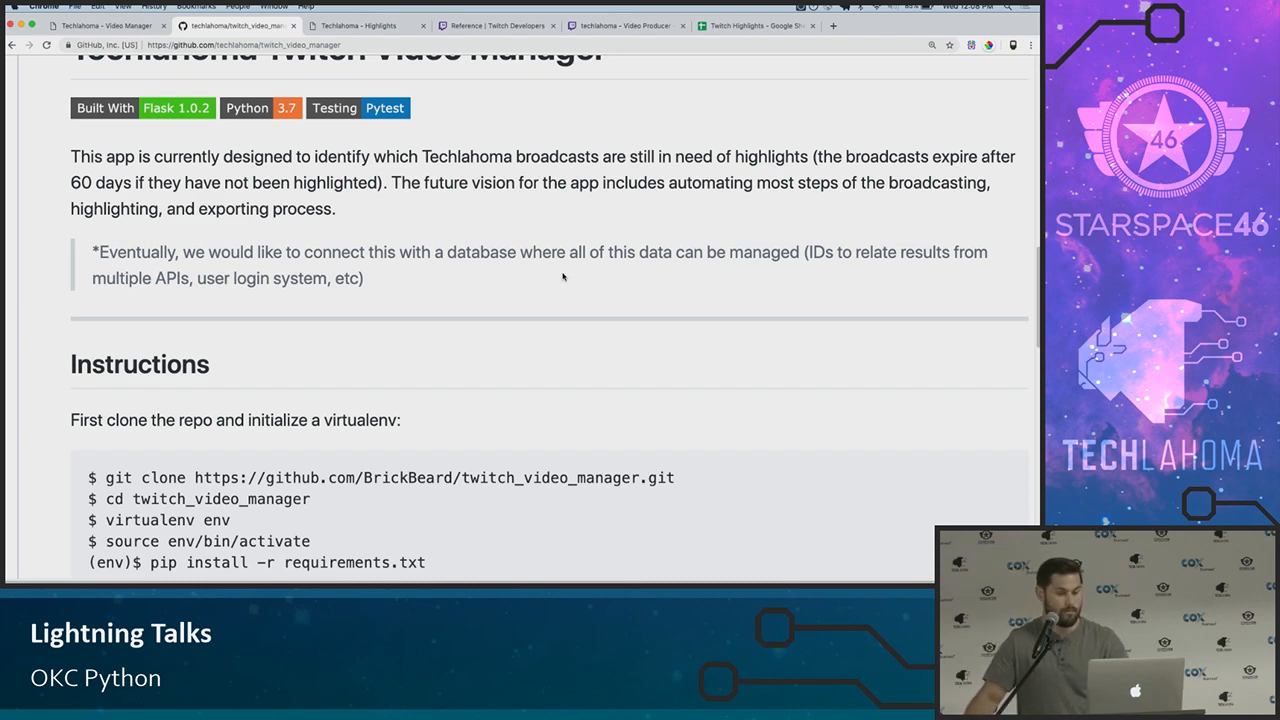
scroll("down", 3)
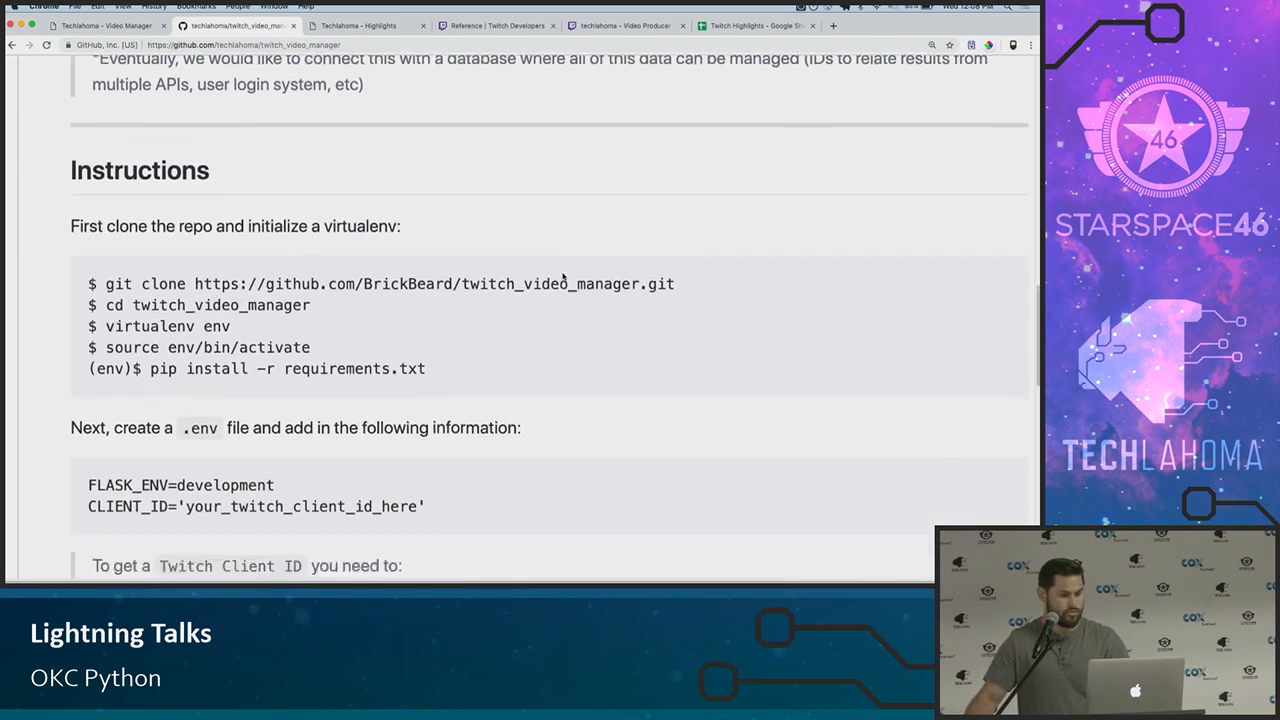
scroll("down", 3)
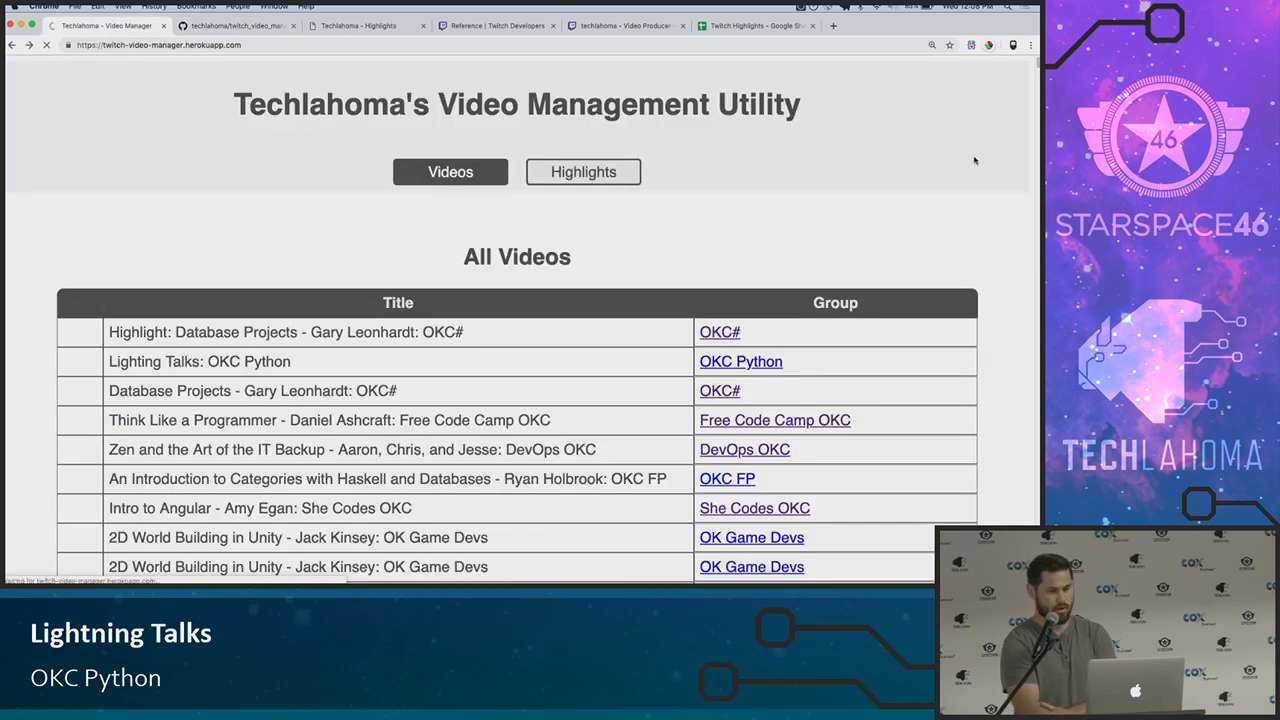
Load the Heroku app's Highlights page (500 error), then return to the GitHub repository
left_click(583, 171)
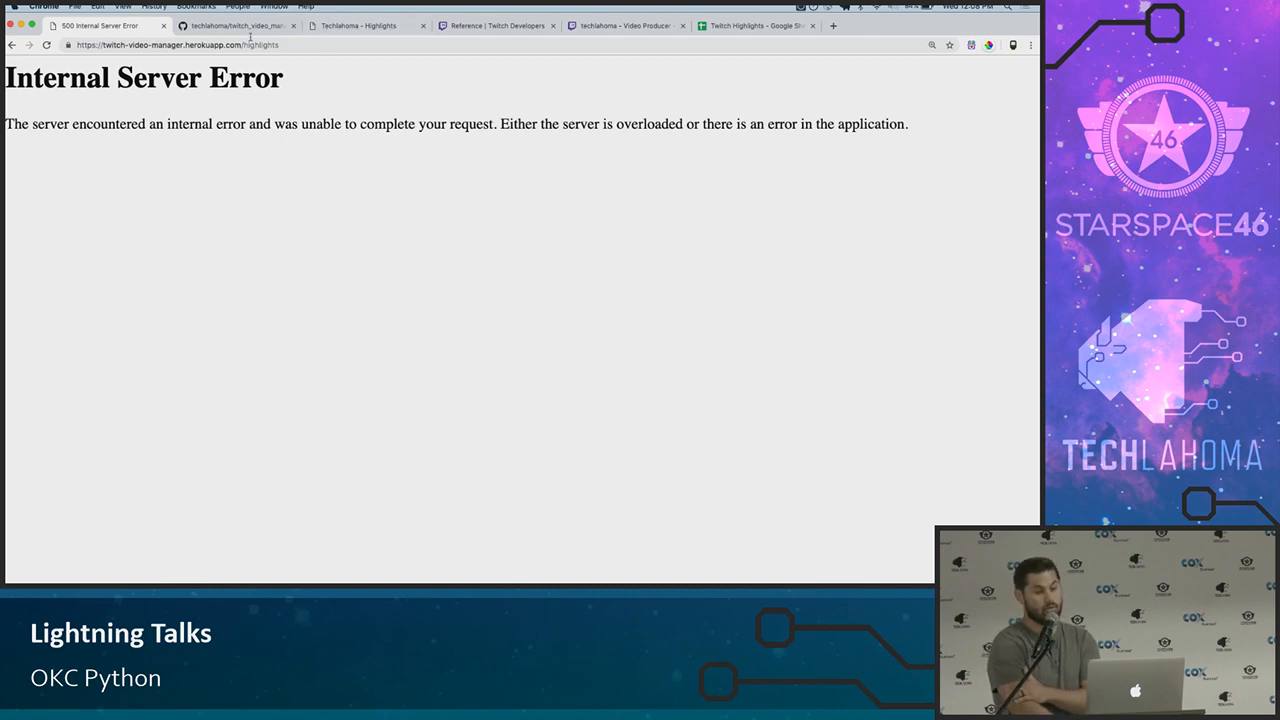
left_click(238, 25)
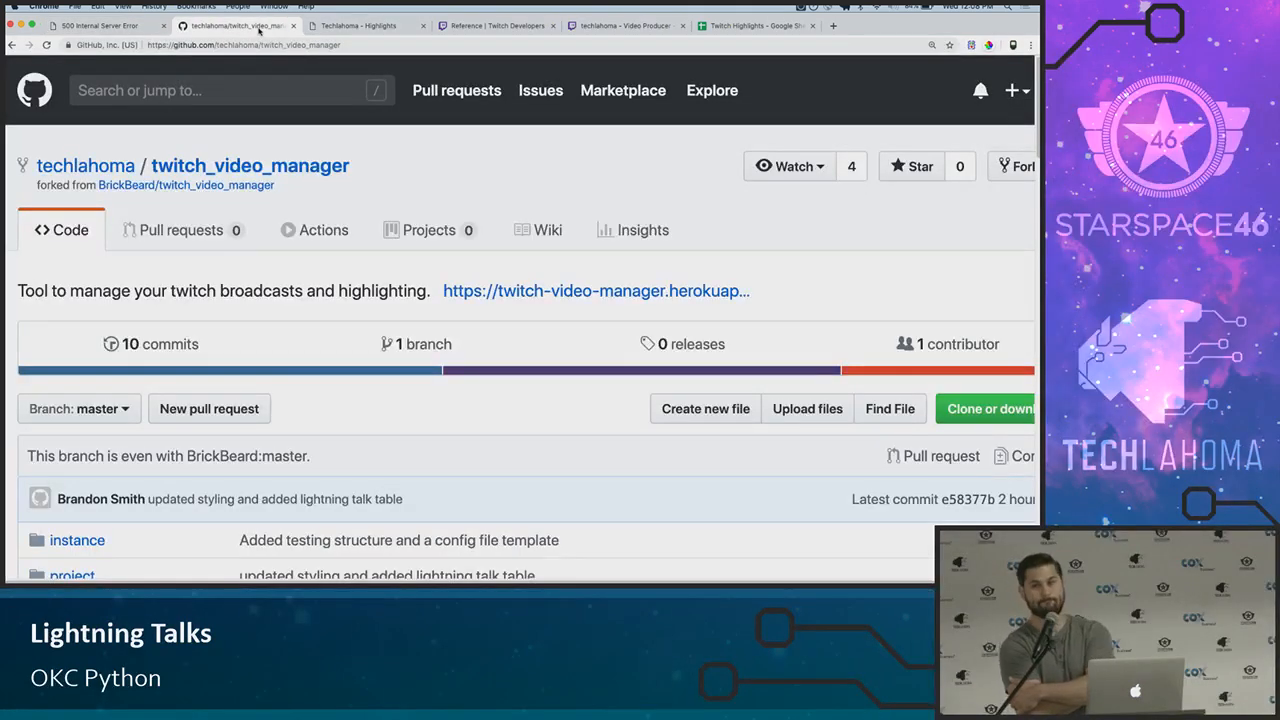